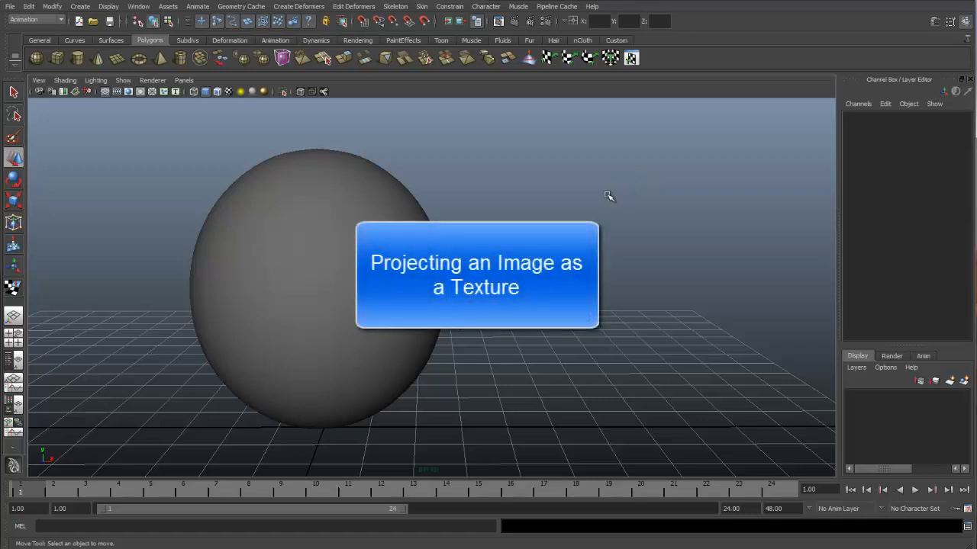
pyautogui.moveTo(269, 296)
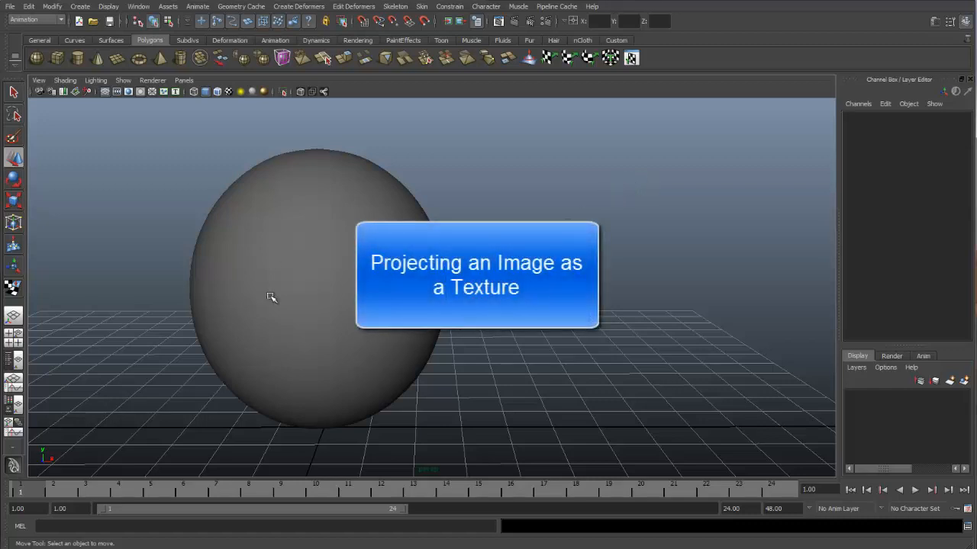
pyautogui.moveTo(333, 302)
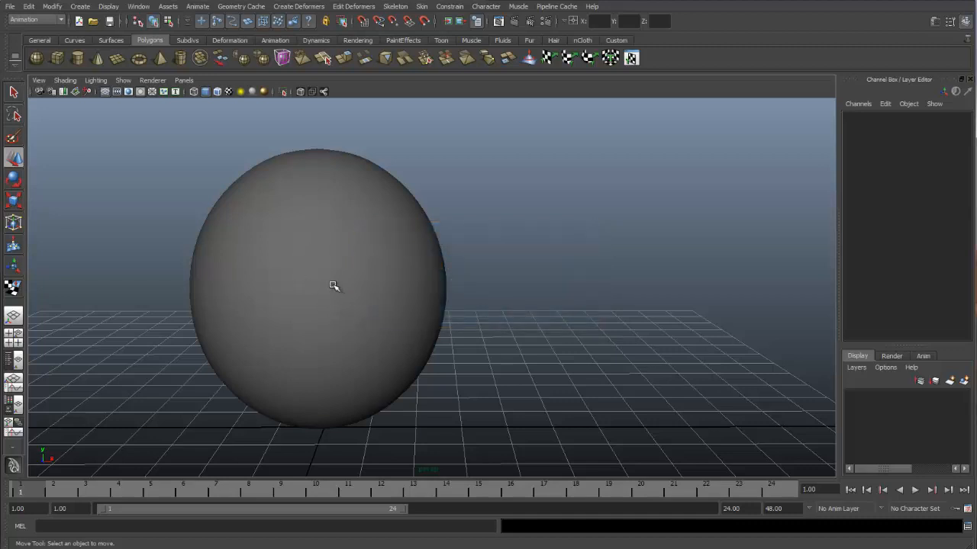
pyautogui.moveTo(324, 292)
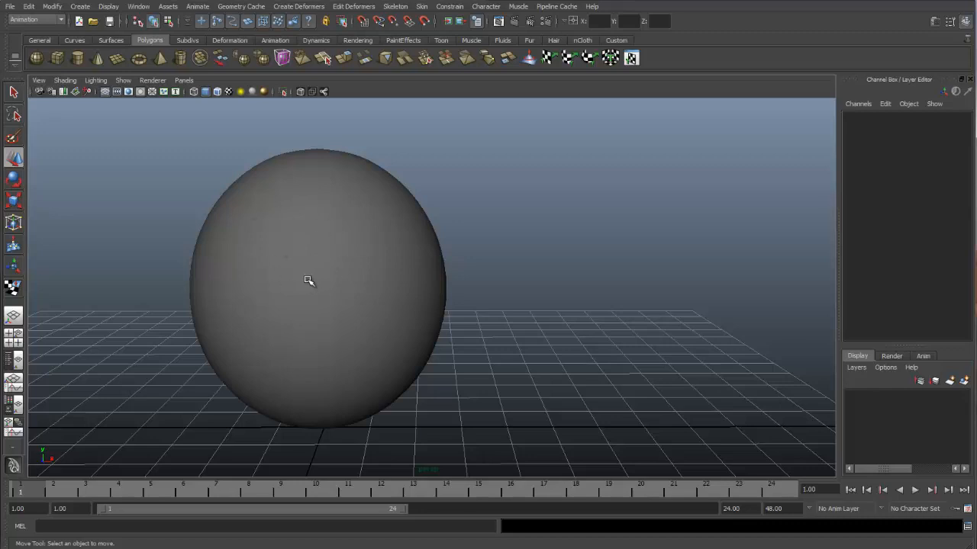
pyautogui.moveTo(360, 301)
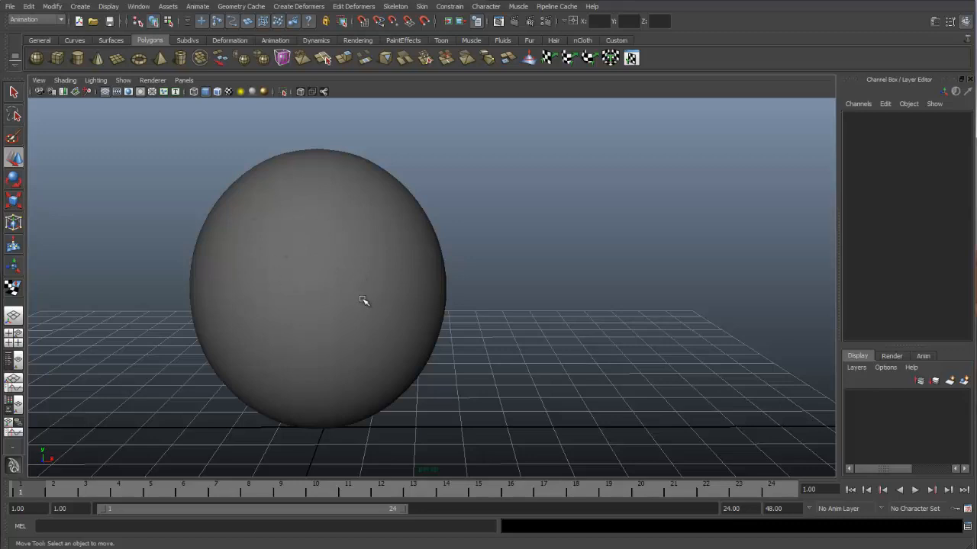
pyautogui.moveTo(326, 242)
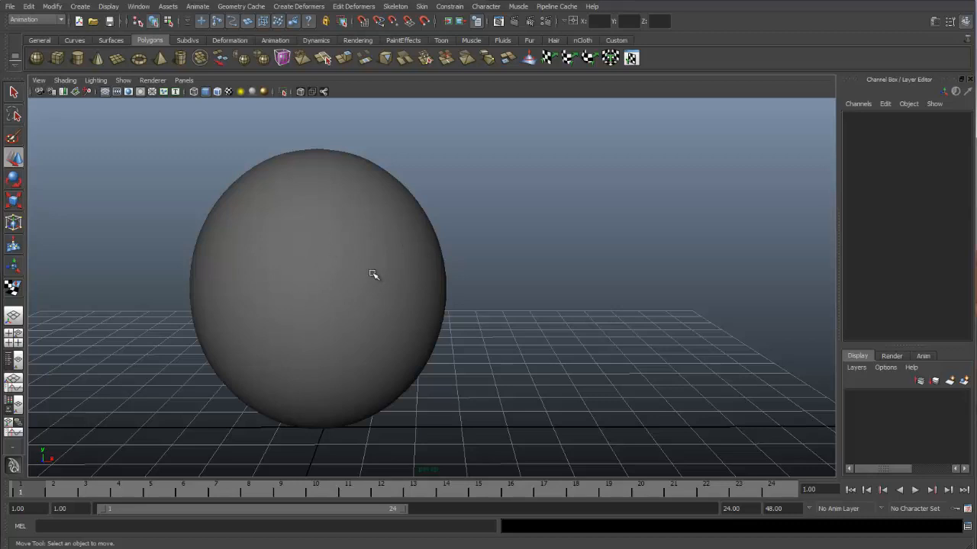
pyautogui.moveTo(374, 270)
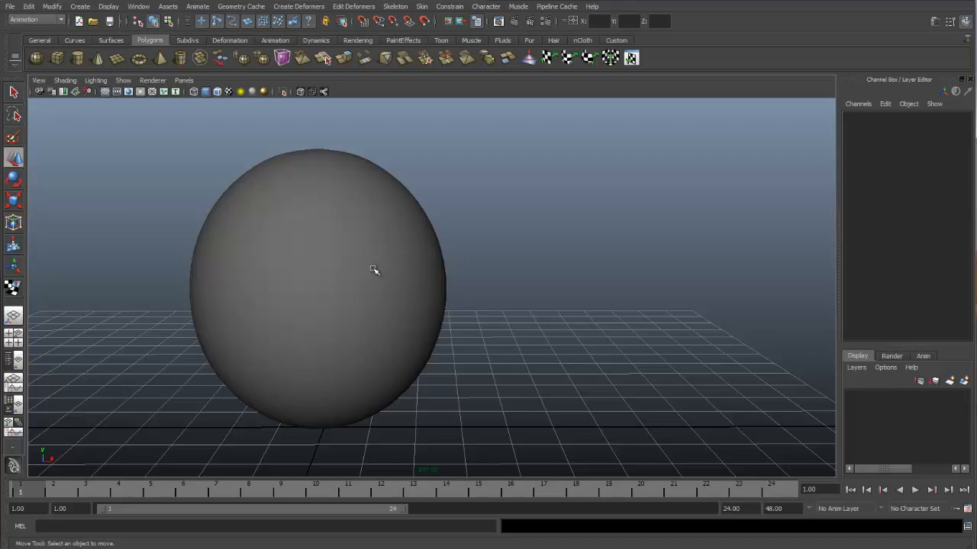
# Assign a new Lambert to the sphere and map its Color to a File texture of the cartoon face.
pyautogui.rightClick(373, 269)
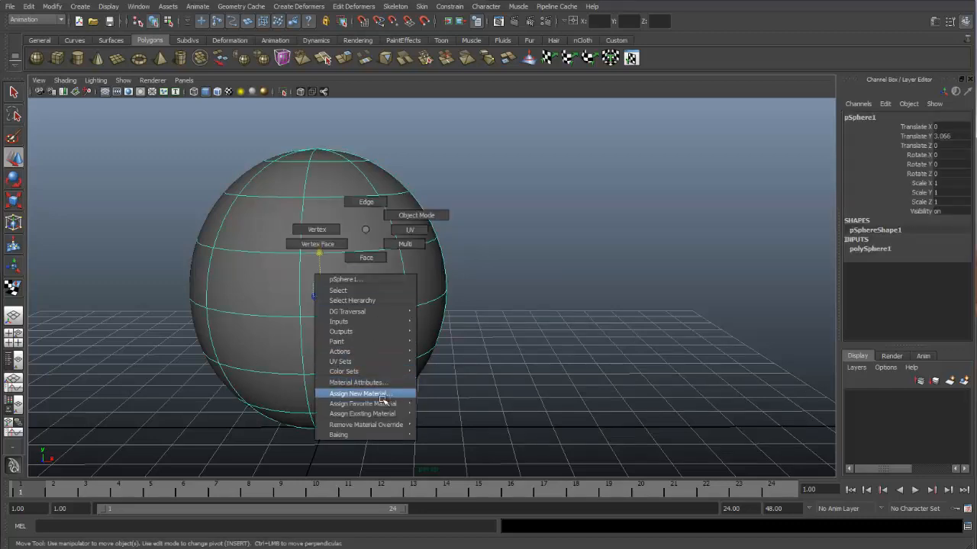
pyautogui.click(356, 393)
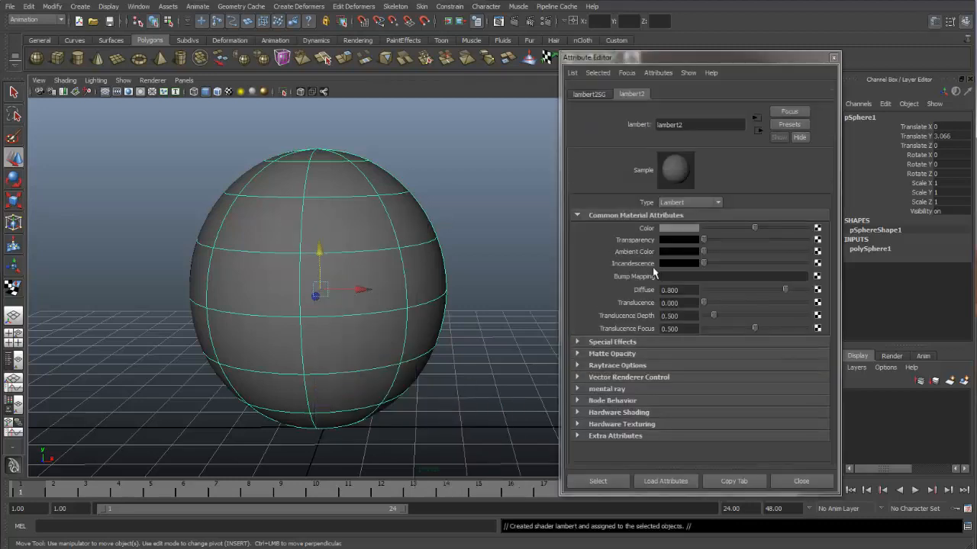
pyautogui.moveTo(818, 230)
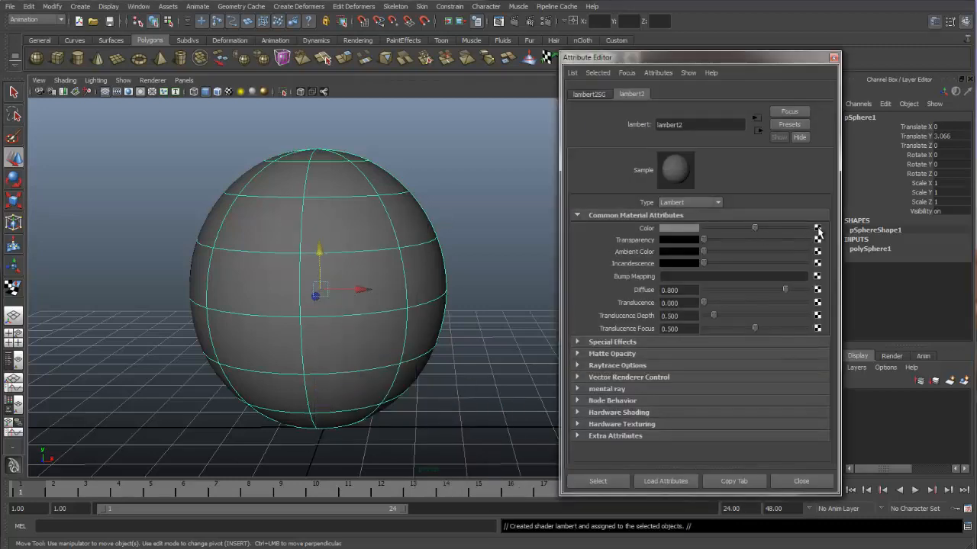
pyautogui.click(818, 227)
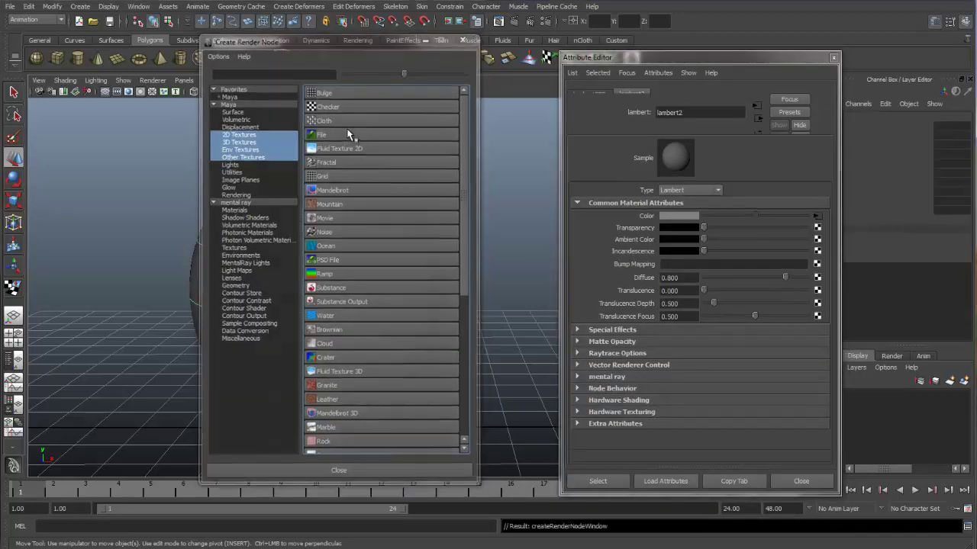
pyautogui.click(322, 135)
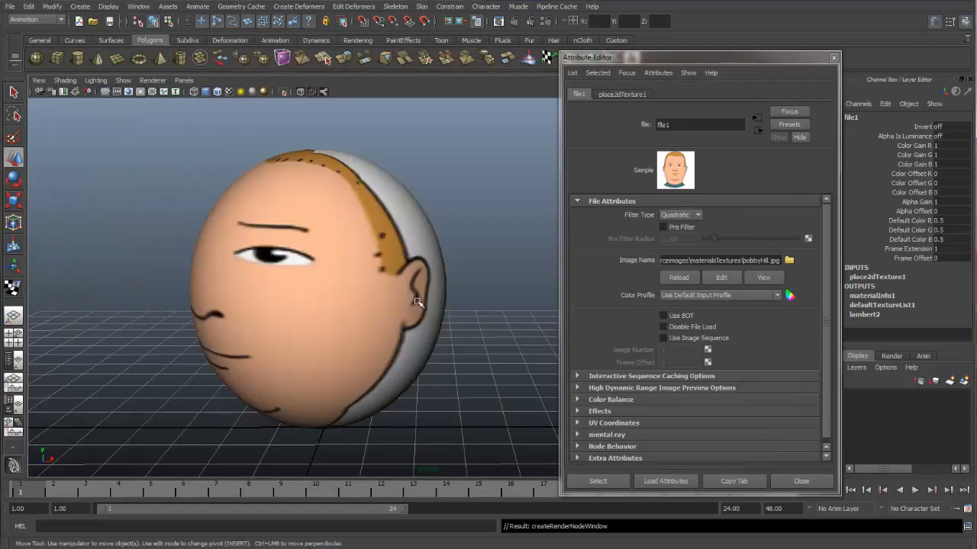
pyautogui.moveTo(418, 303); pyautogui.dragTo(305, 290)
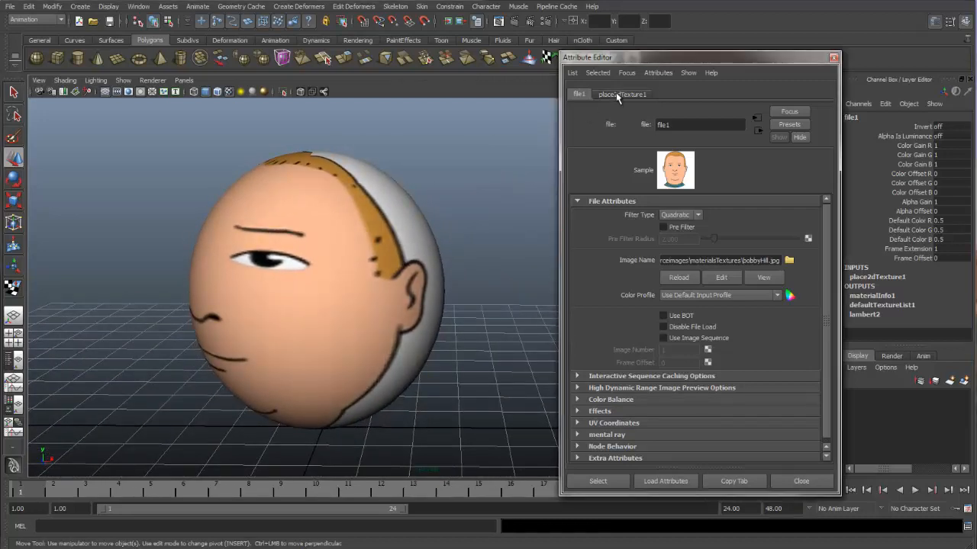
# Set the place2dTexture Translate Frame to 0.2 so the face sits toward the front.
pyautogui.click(619, 94)
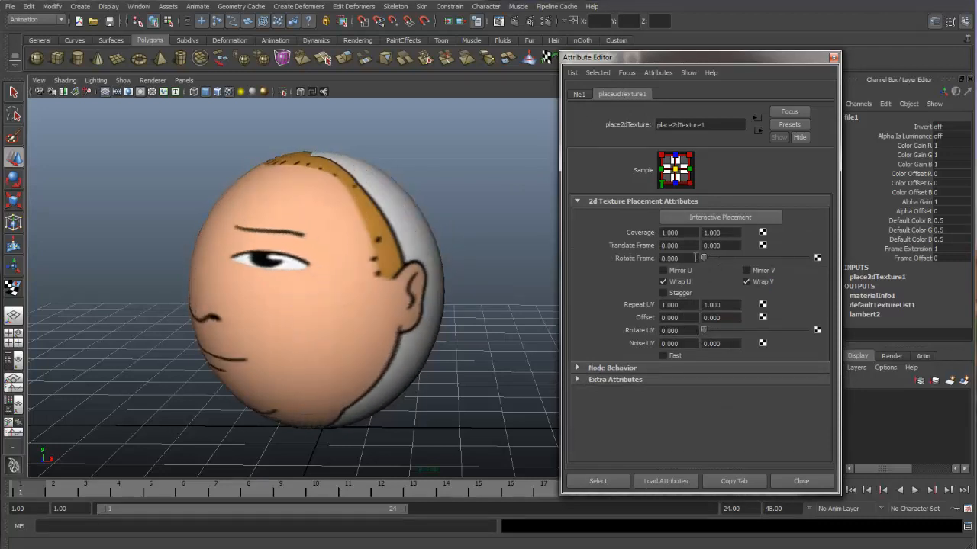
pyautogui.write('0.200')
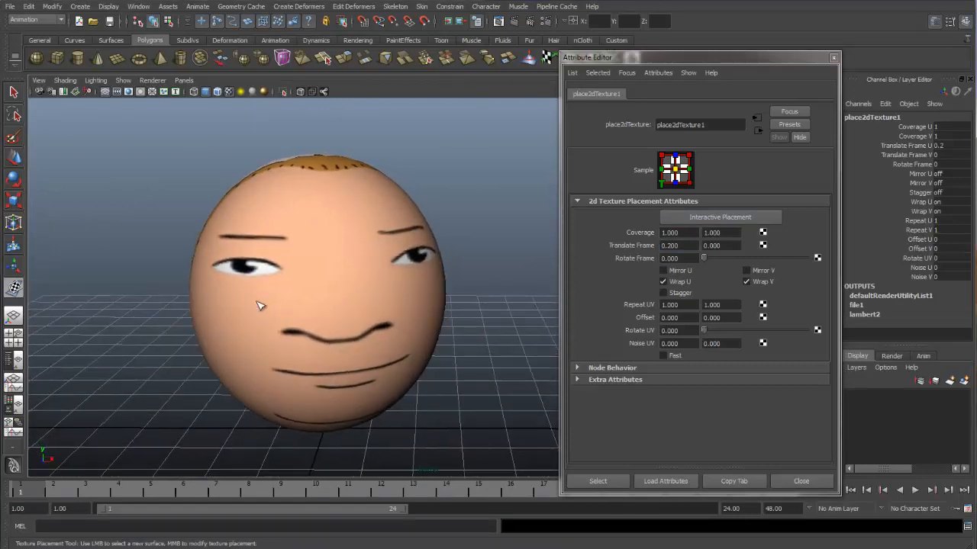
# Render the current frame to preview the face, then close Render View and the Attribute Editor.
pyautogui.click(506, 22)
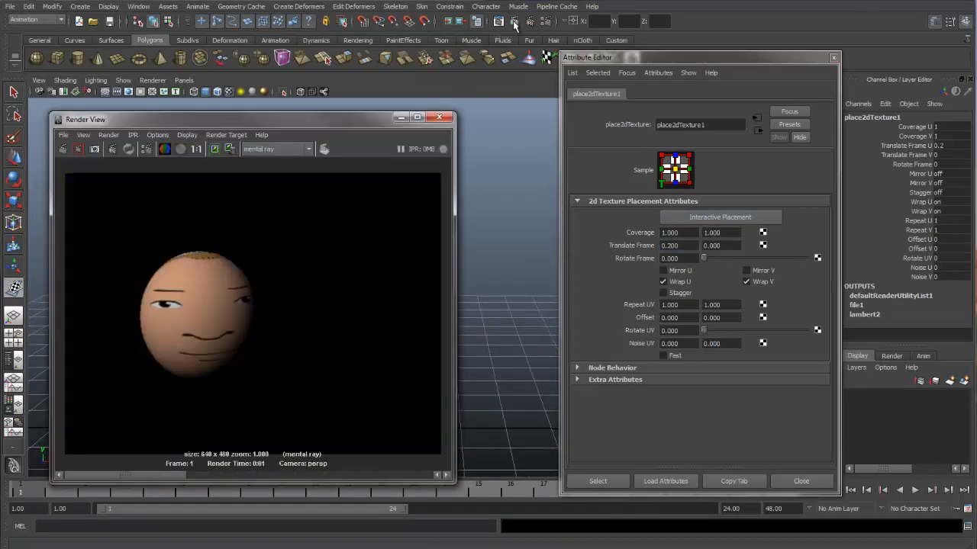
pyautogui.moveTo(220, 298)
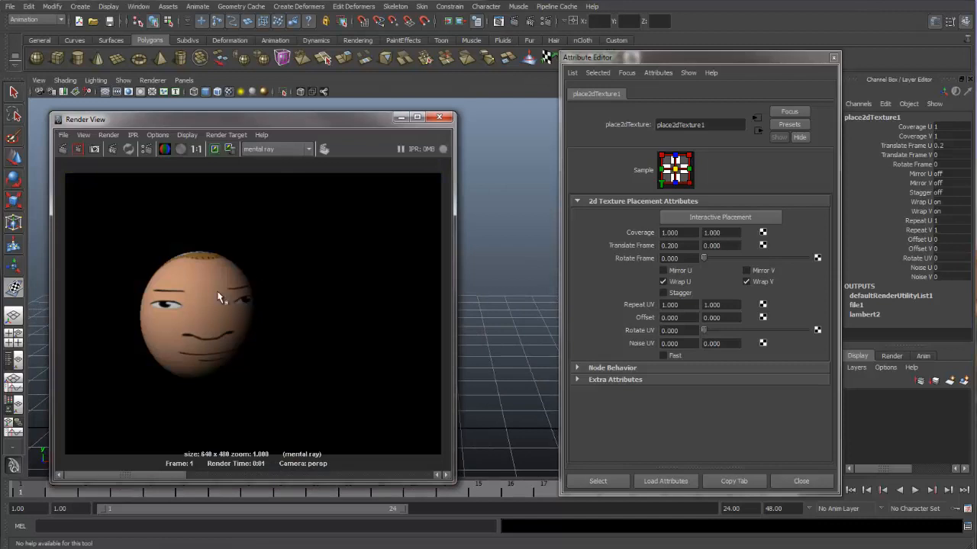
pyautogui.moveTo(67, 149)
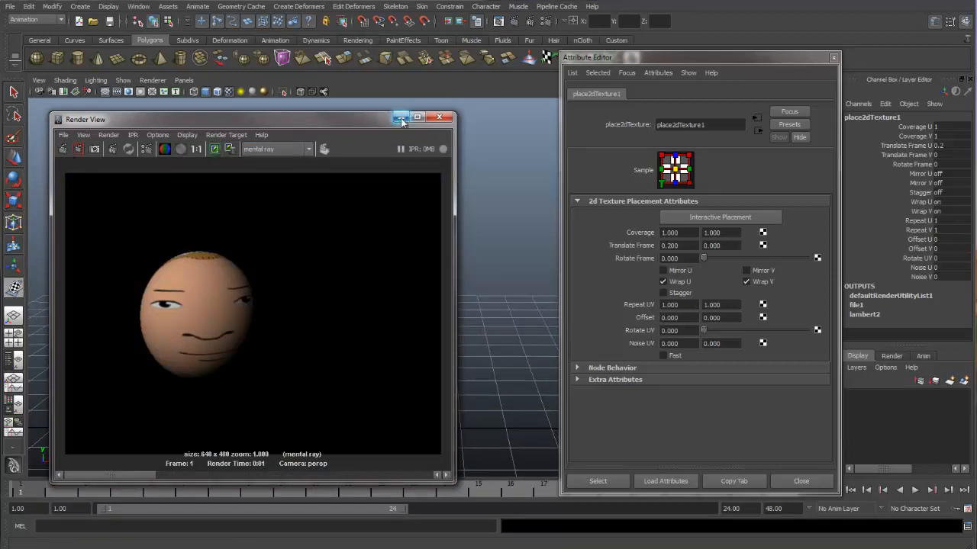
pyautogui.click(399, 116)
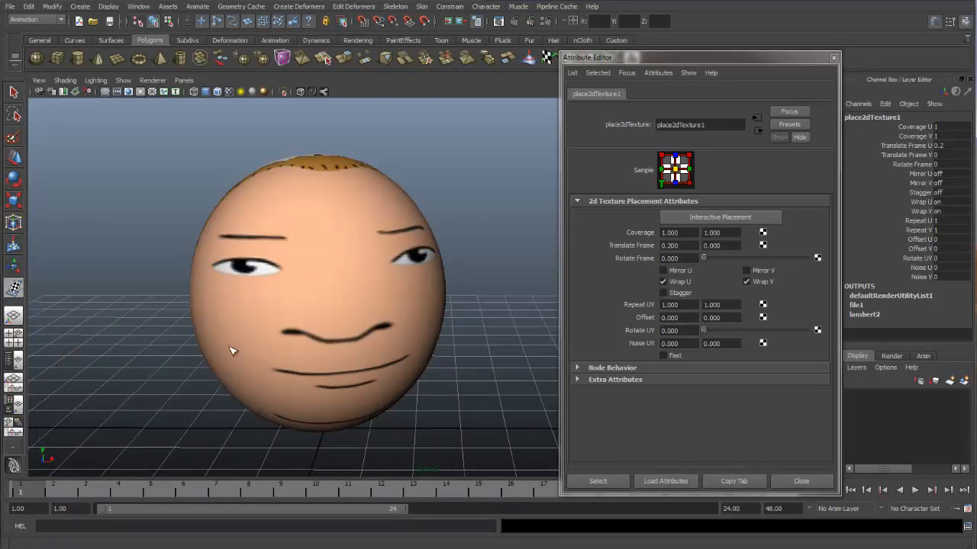
pyautogui.moveTo(403, 276)
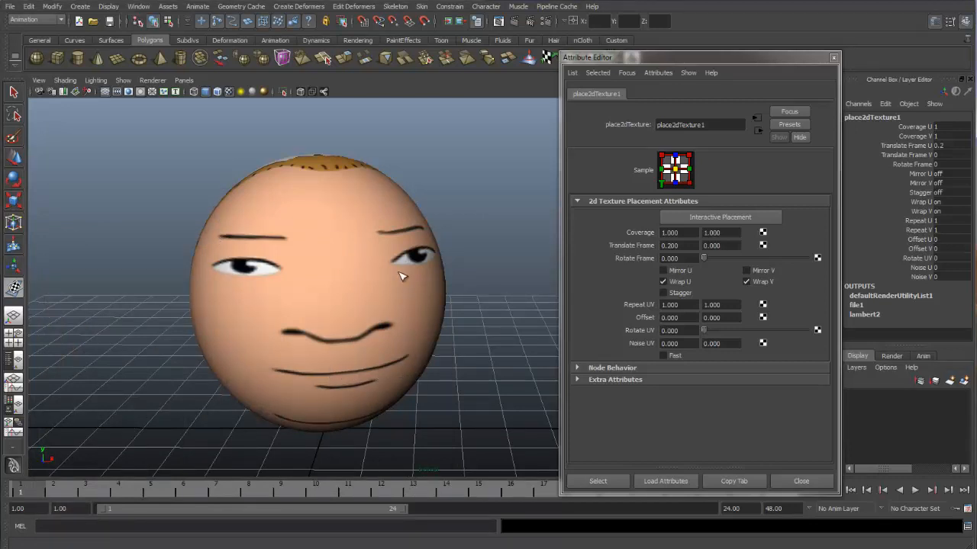
pyautogui.moveTo(216, 389)
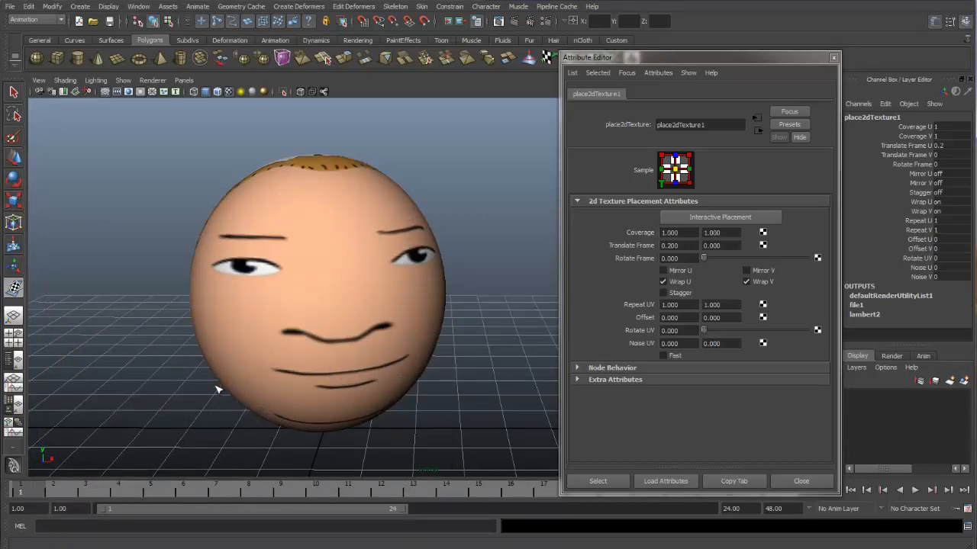
pyautogui.moveTo(400, 308)
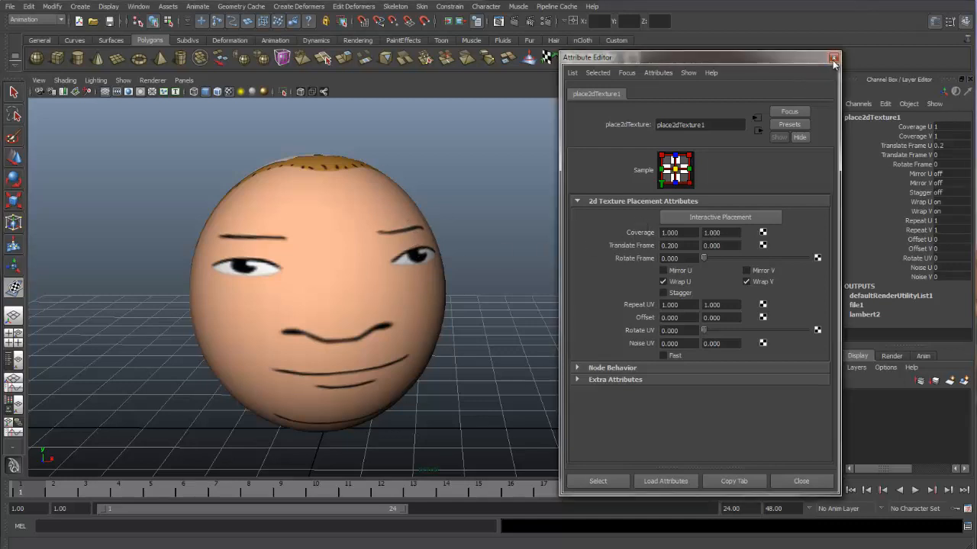
pyautogui.click(833, 58)
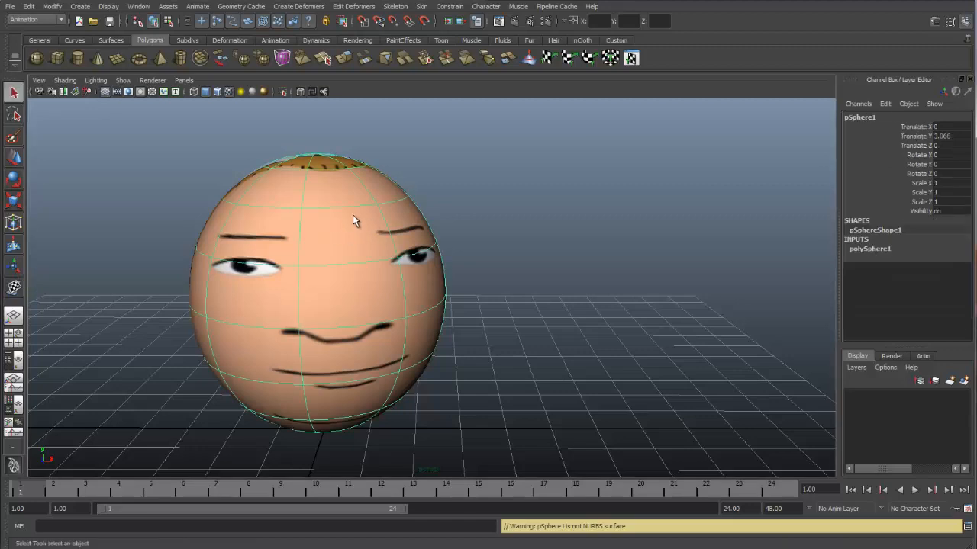
# Graph the sphere's materials in the Hypershade and open lambert2's attributes.
pyautogui.click(137, 6)
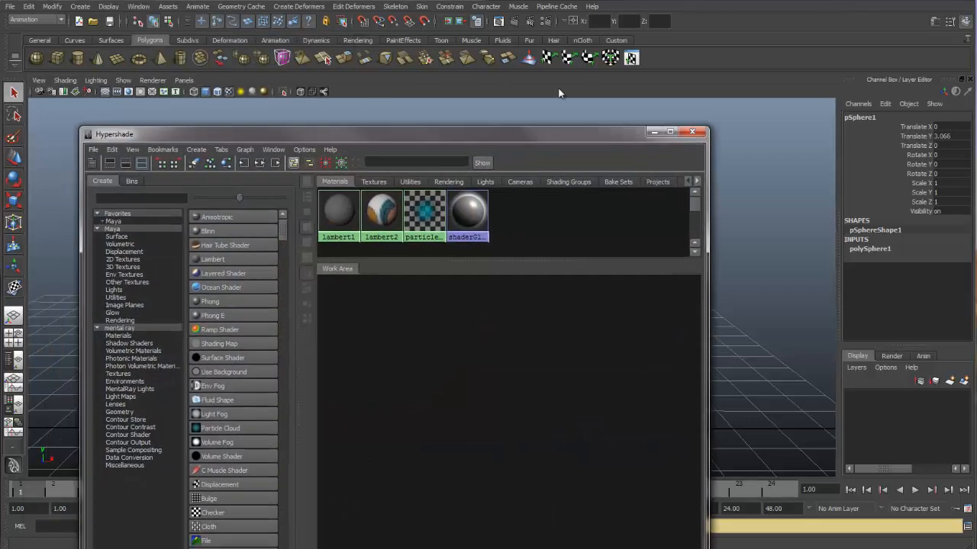
pyautogui.click(494, 52)
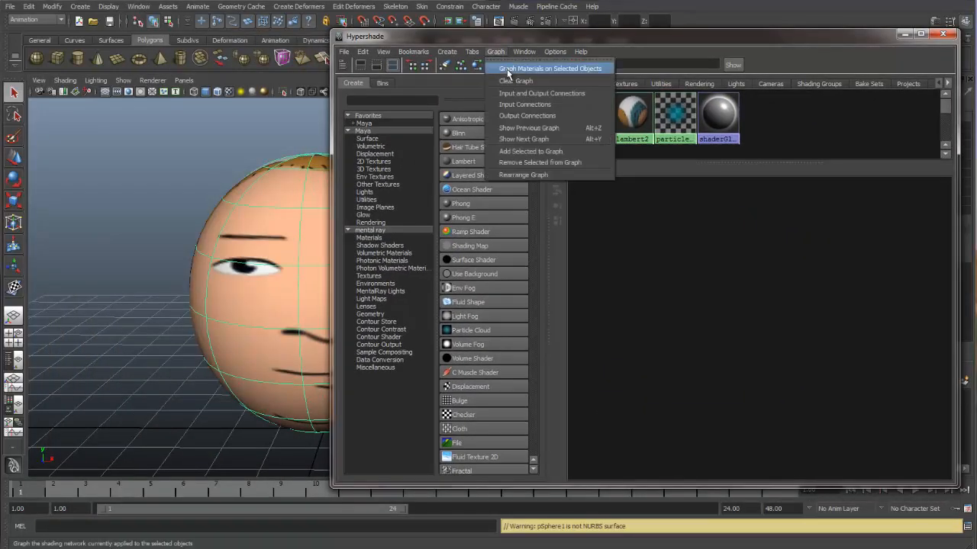
pyautogui.click(548, 68)
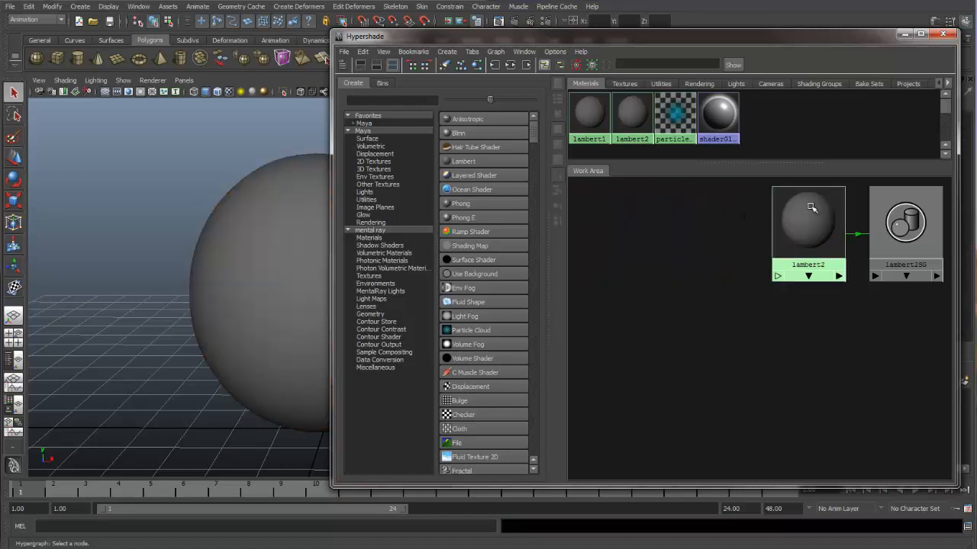
pyautogui.doubleClick(809, 221)
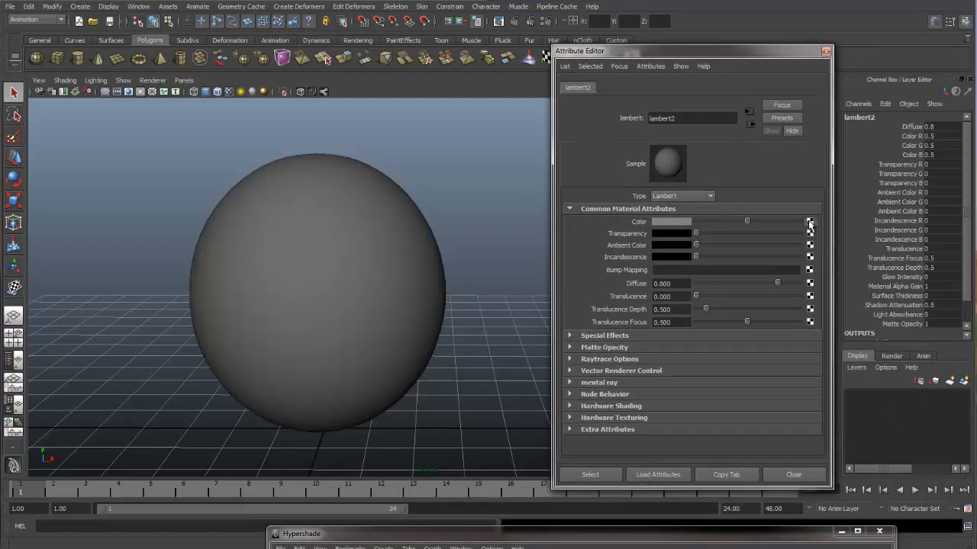
# Map lambert2's Color to a File texture created as a projection.
pyautogui.click(809, 222)
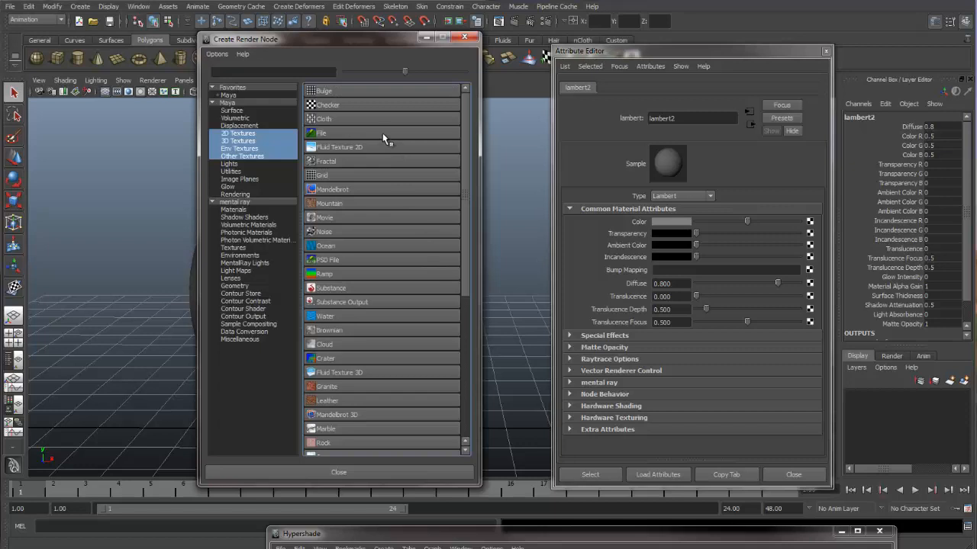
pyautogui.moveTo(373, 138)
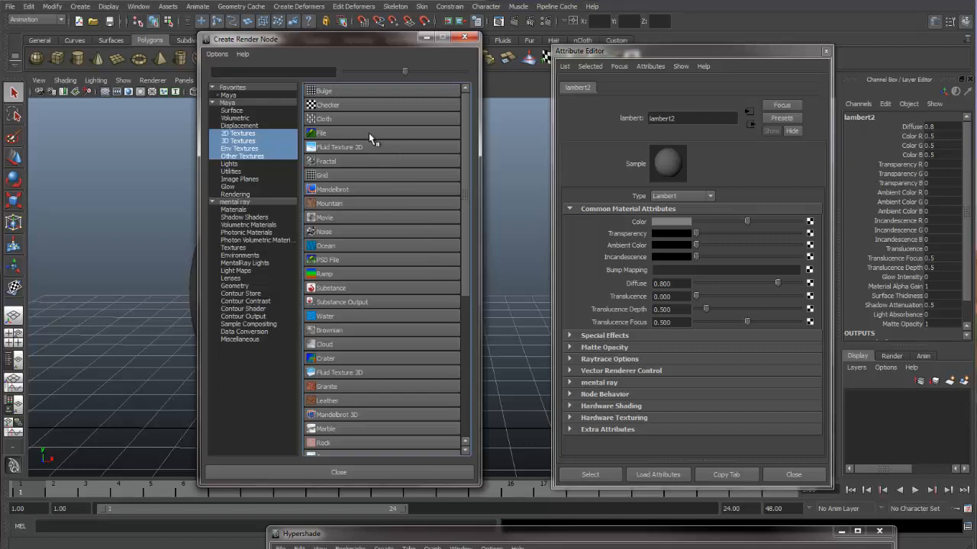
pyautogui.moveTo(351, 137)
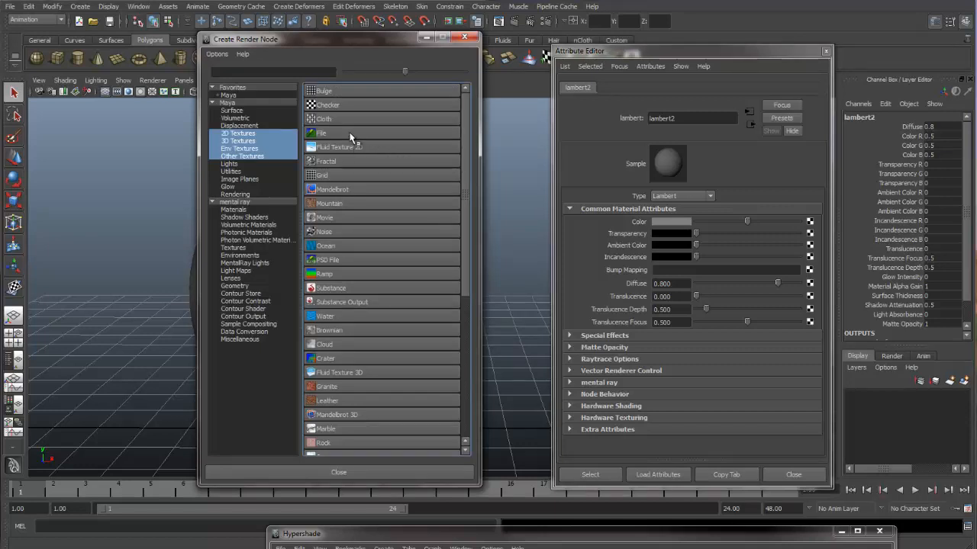
pyautogui.rightClick(320, 132)
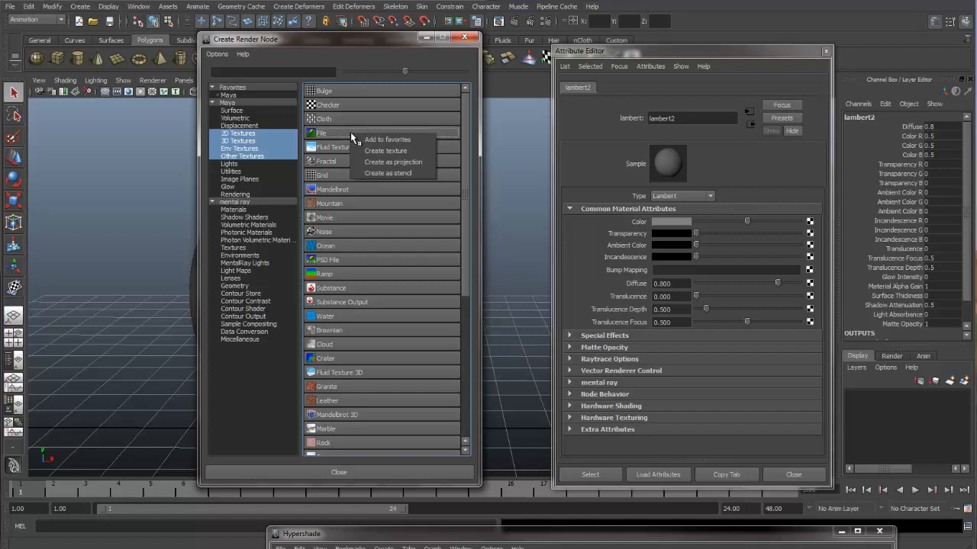
pyautogui.moveTo(381, 162)
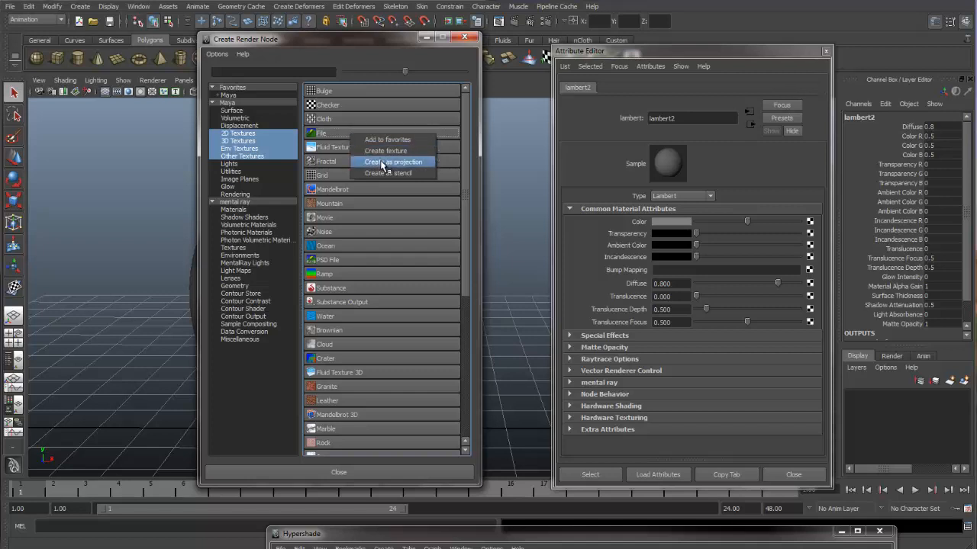
pyautogui.click(391, 161)
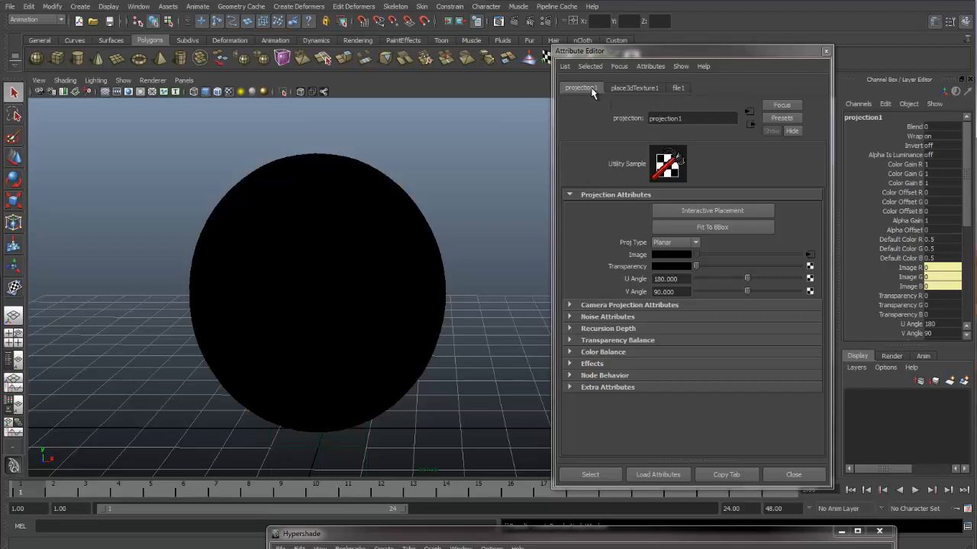
pyautogui.moveTo(617, 239)
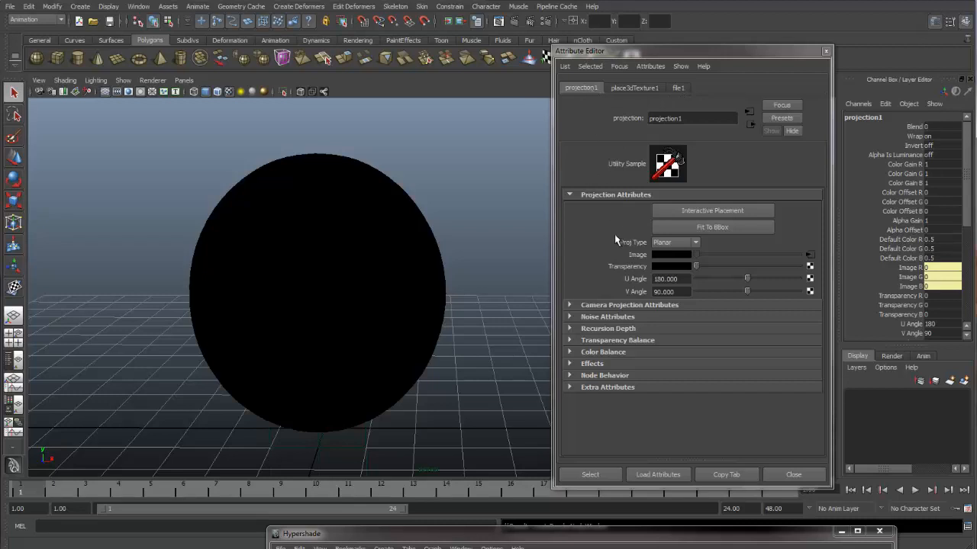
pyautogui.moveTo(665, 258)
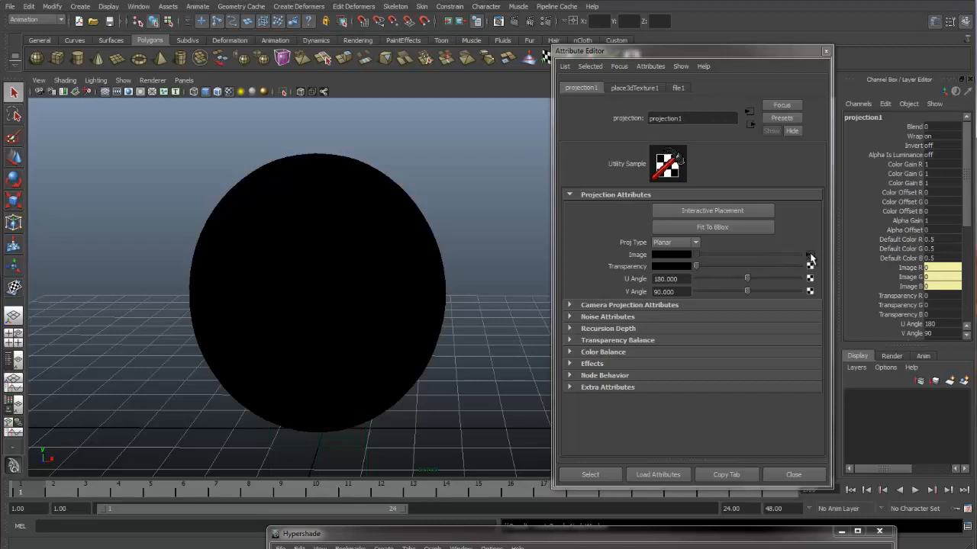
# Load the cartoon face JPG into file1's Image Name.
pyautogui.click(634, 87)
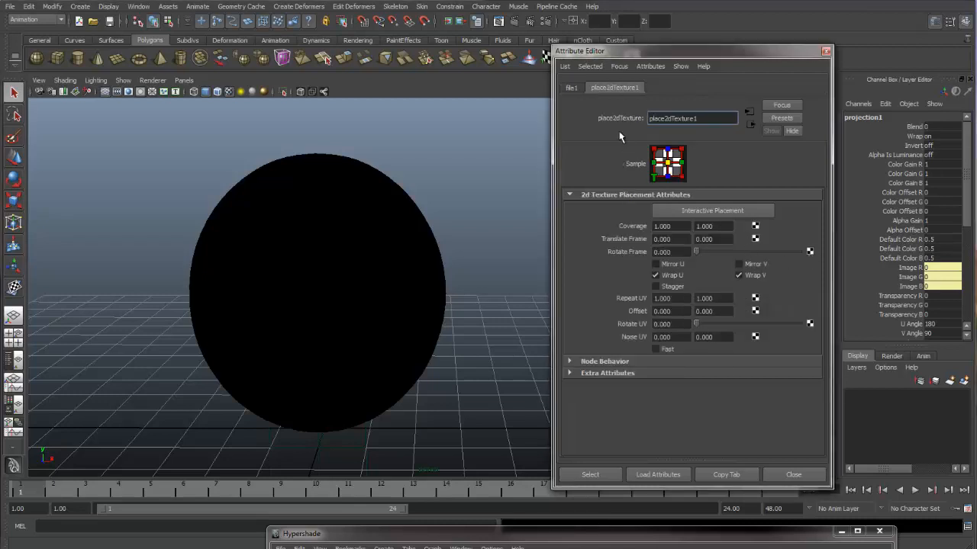
pyautogui.click(571, 87)
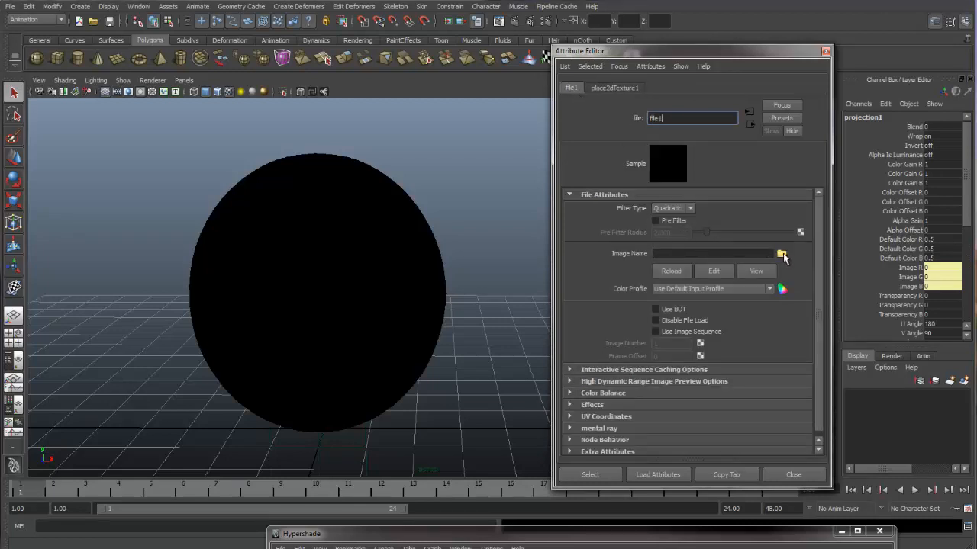
pyautogui.click(782, 253)
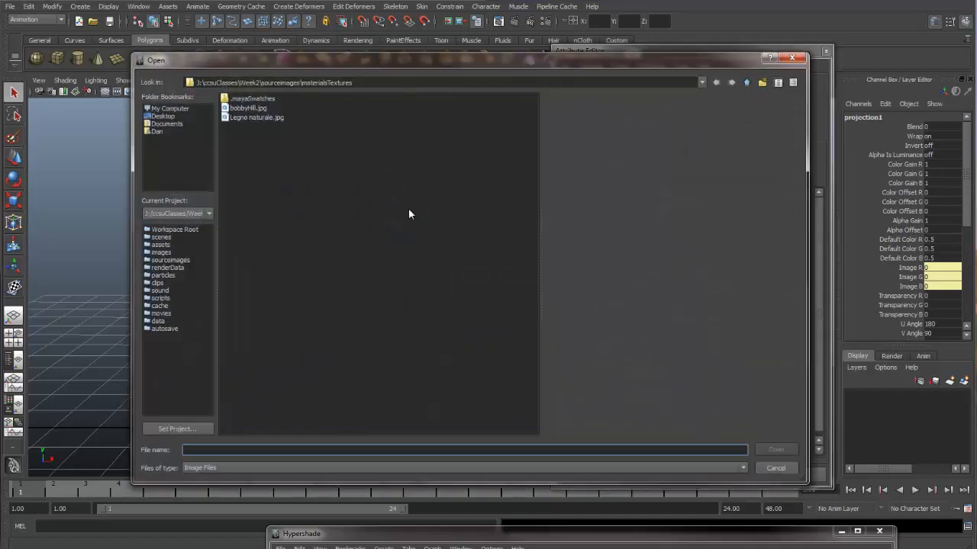
pyautogui.click(248, 107)
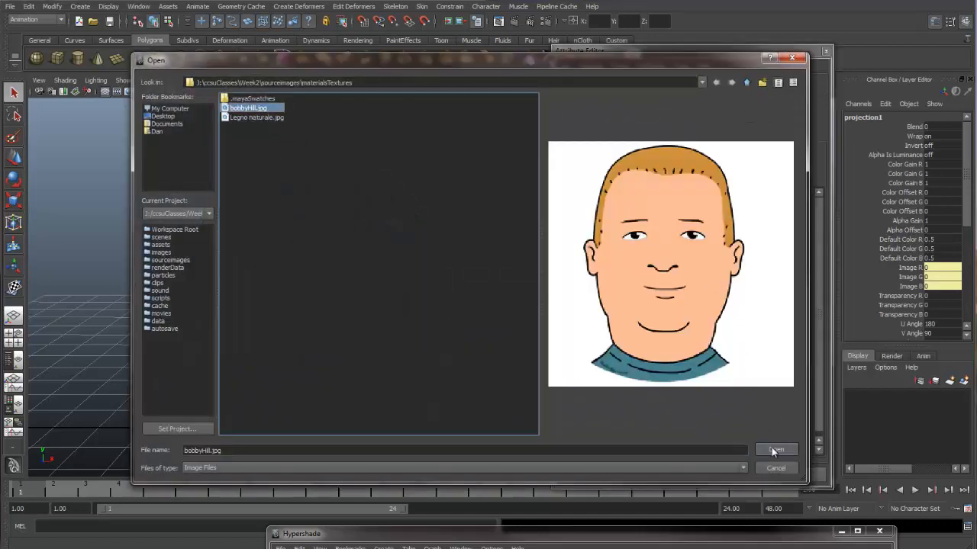
pyautogui.click(775, 448)
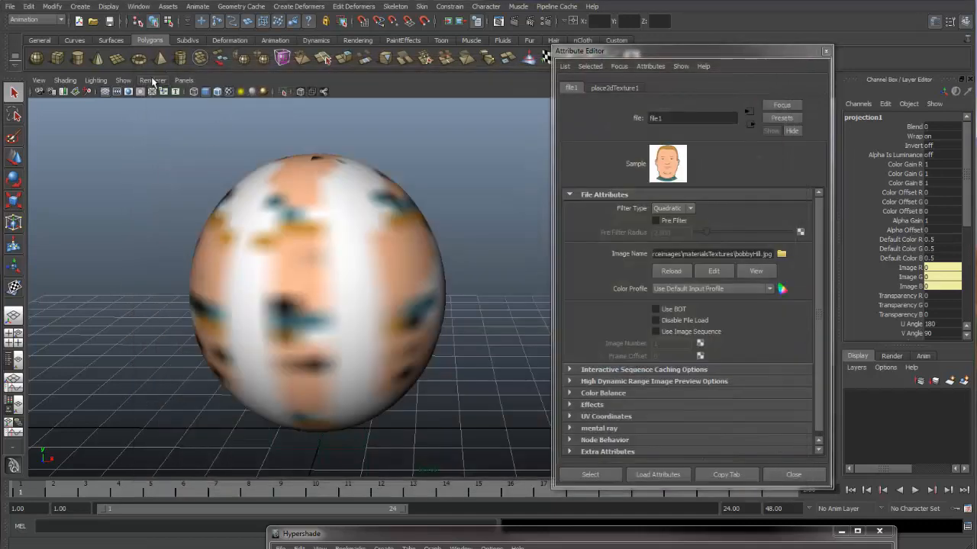
# Set the viewport Renderer to Viewport 2.0 with High Quality Rendering.
pyautogui.click(151, 79)
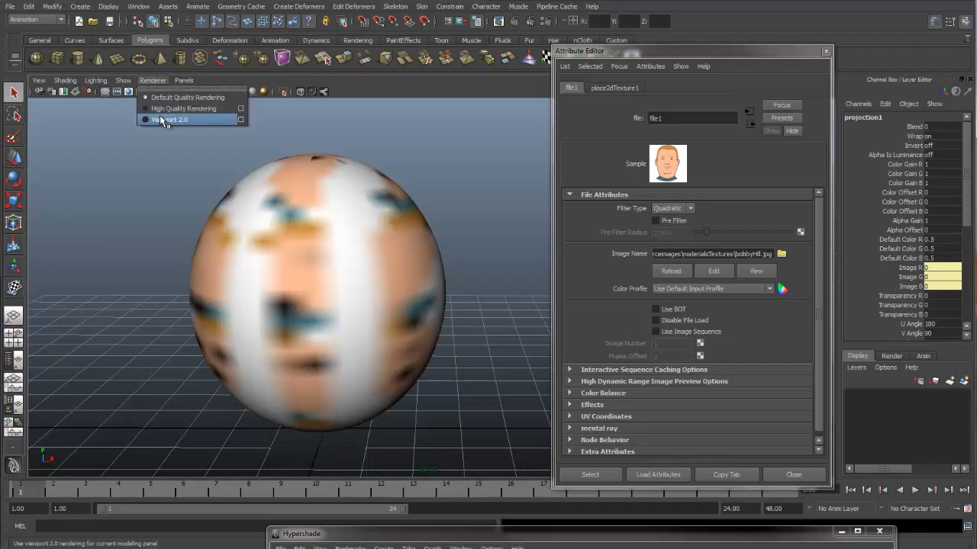
pyautogui.click(167, 119)
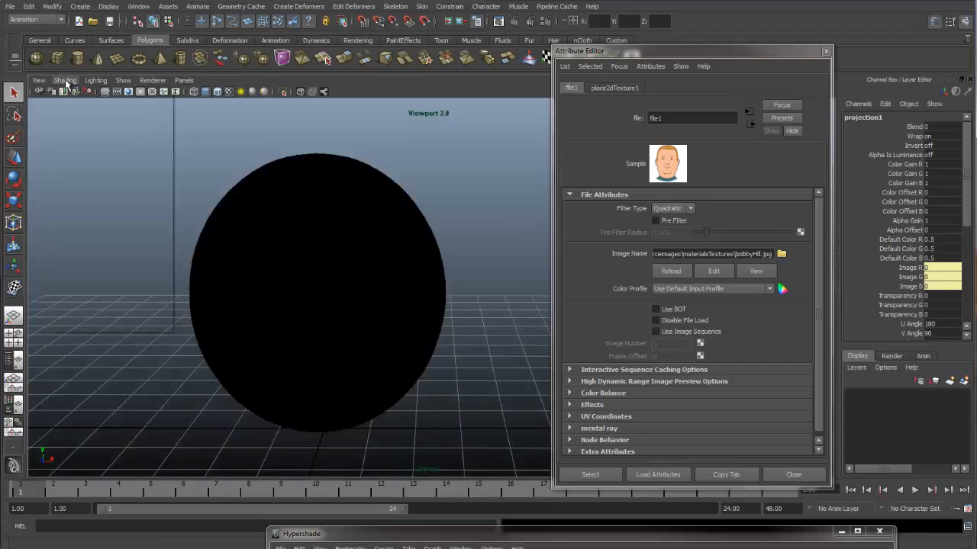
pyautogui.click(153, 80)
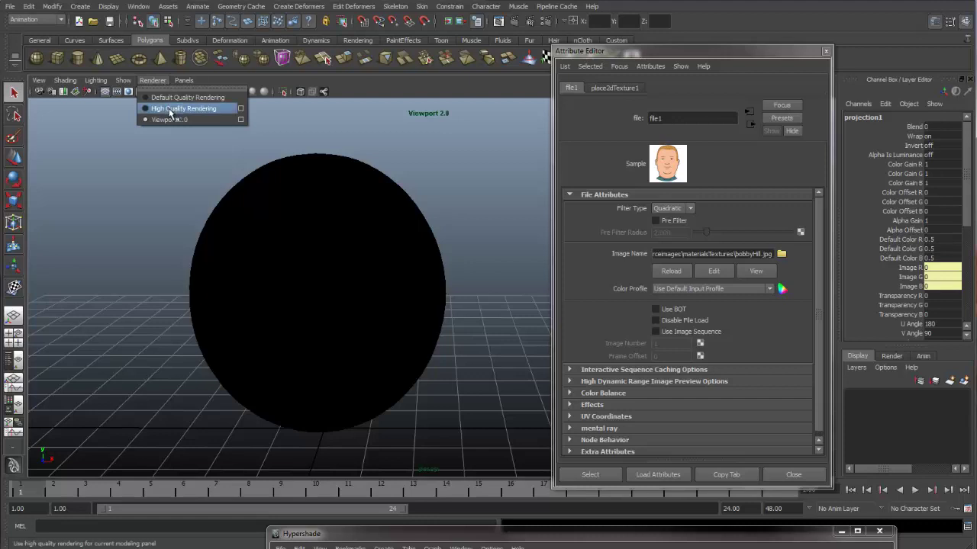
pyautogui.click(183, 108)
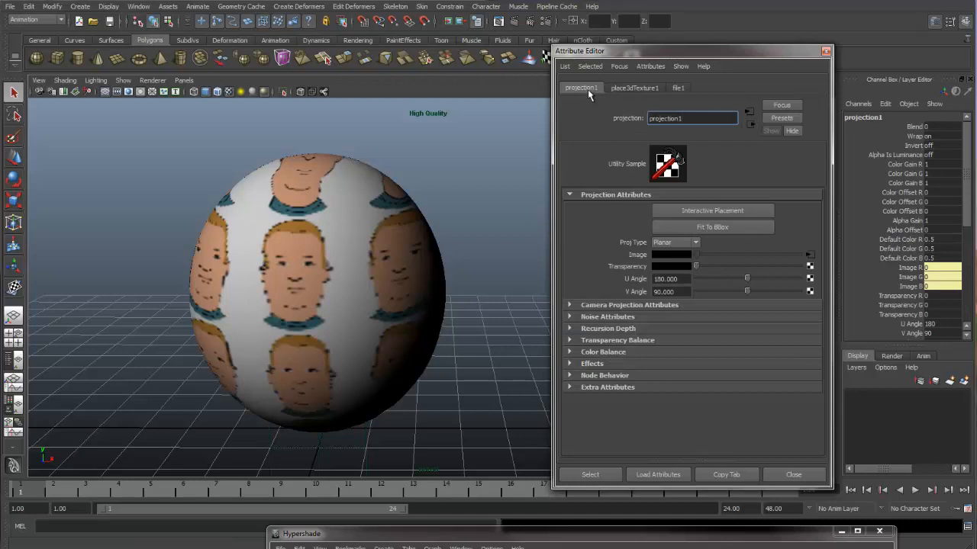
pyautogui.moveTo(660, 196)
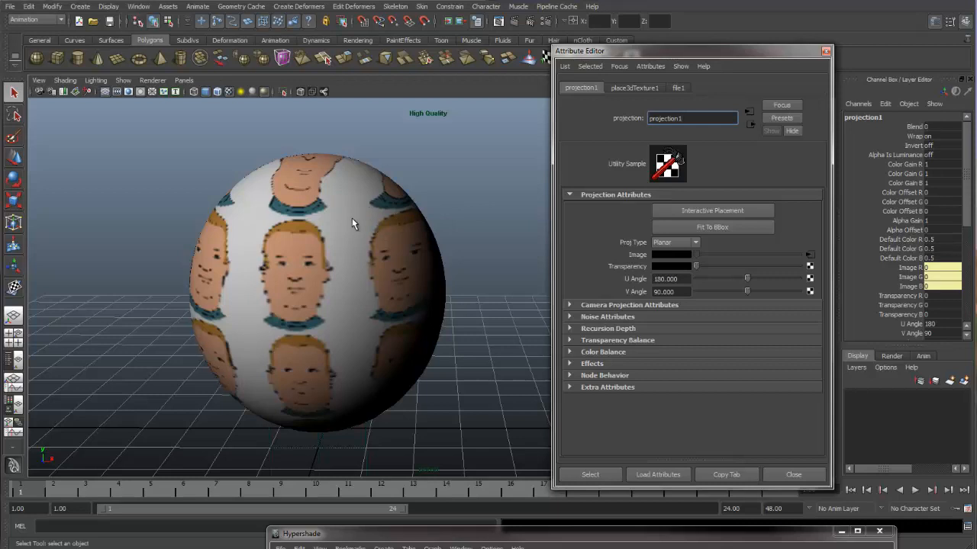
pyautogui.moveTo(379, 265)
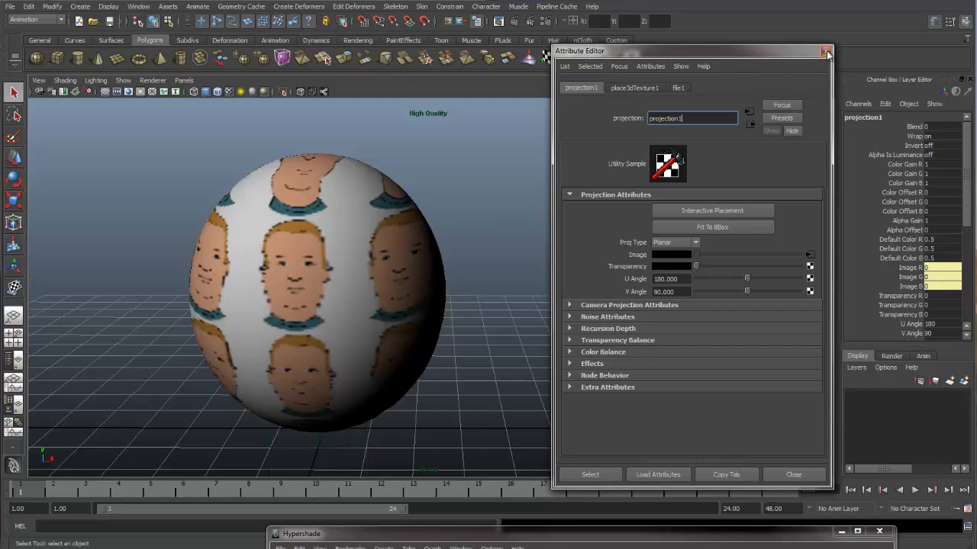
# Inspect projection1, place3dTexture1 and place2dTexture1 in the Hypershade, ending on projection1.
pyautogui.click(825, 49)
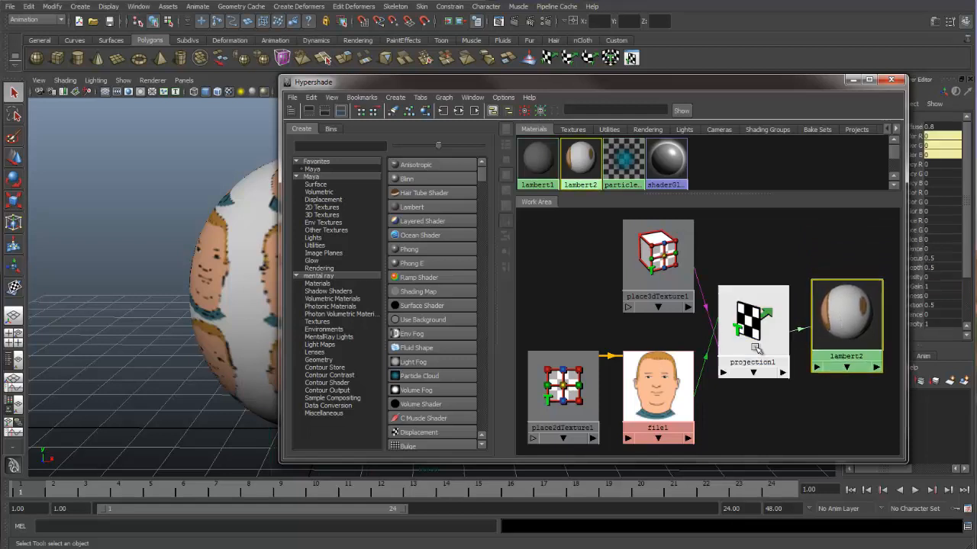
pyautogui.click(754, 320)
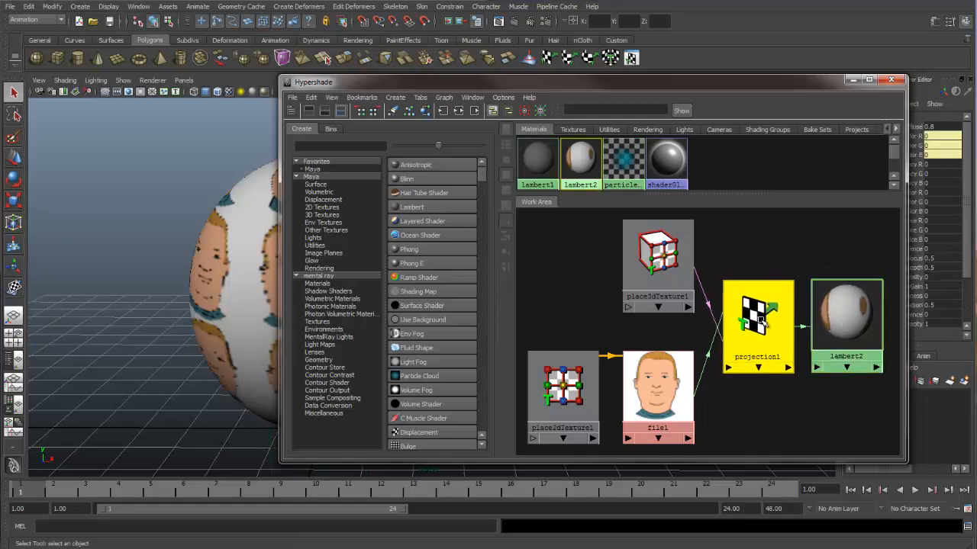
pyautogui.click(658, 266)
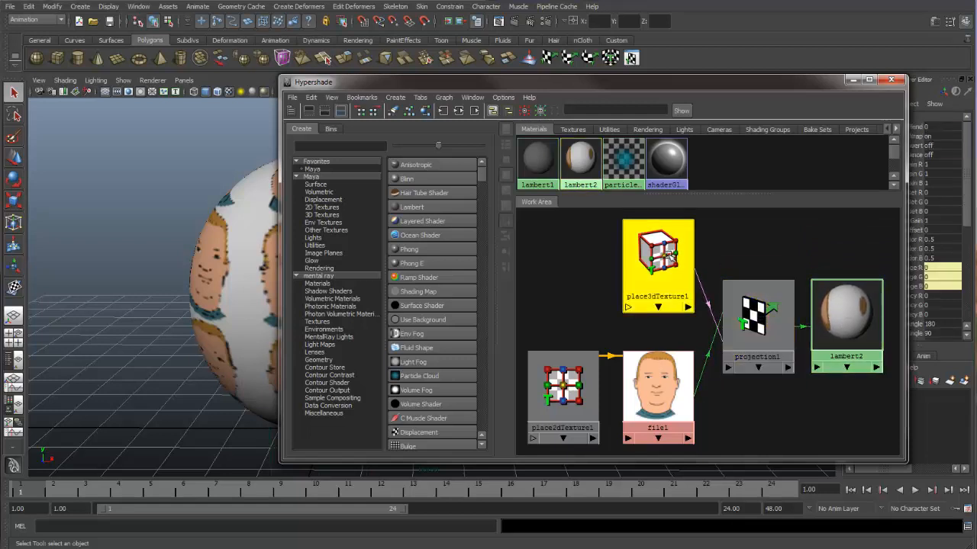
pyautogui.moveTo(658, 267); pyautogui.dragTo(641, 267)
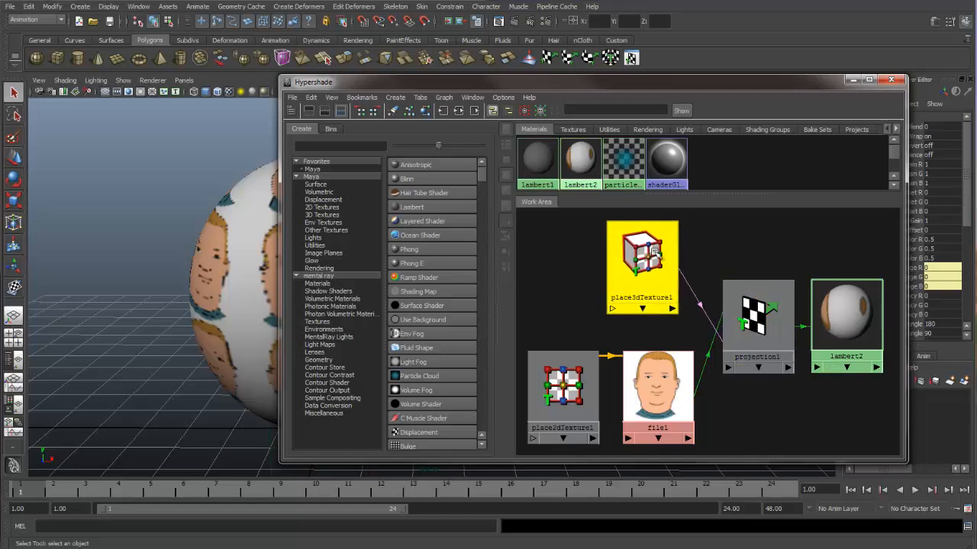
pyautogui.click(642, 262)
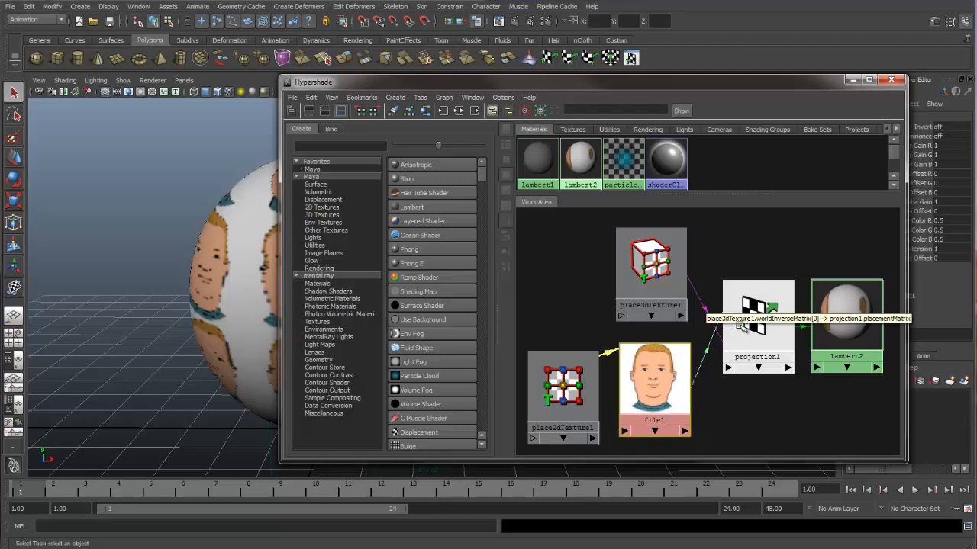
pyautogui.click(563, 389)
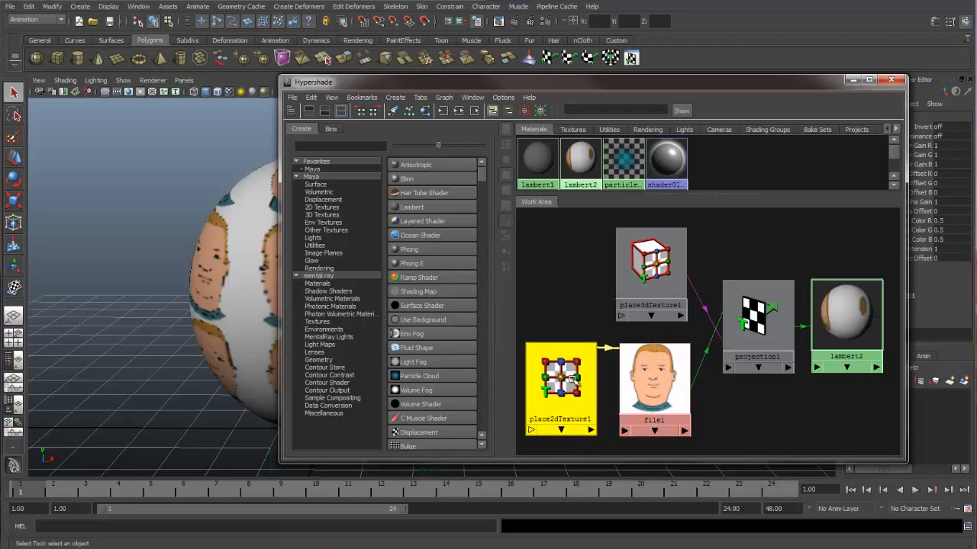
pyautogui.click(651, 385)
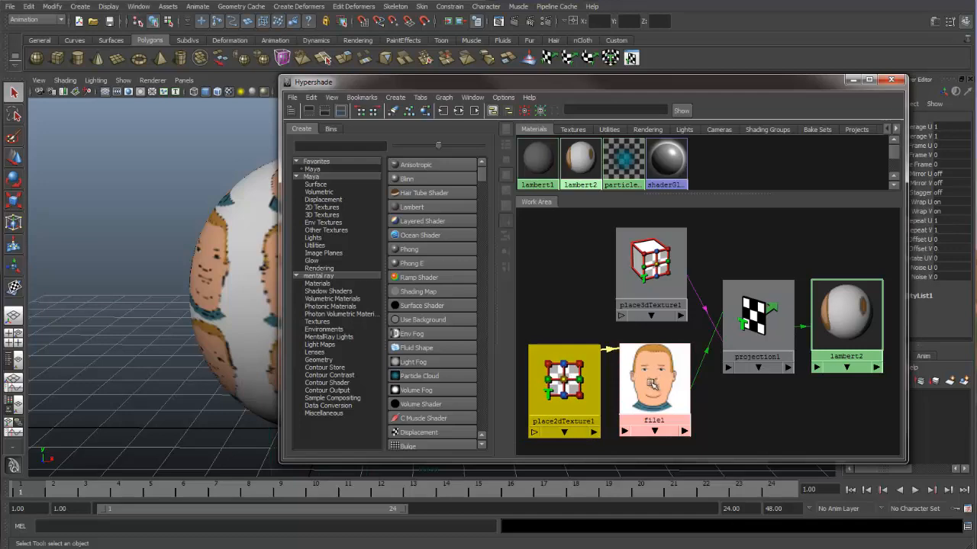
pyautogui.click(757, 316)
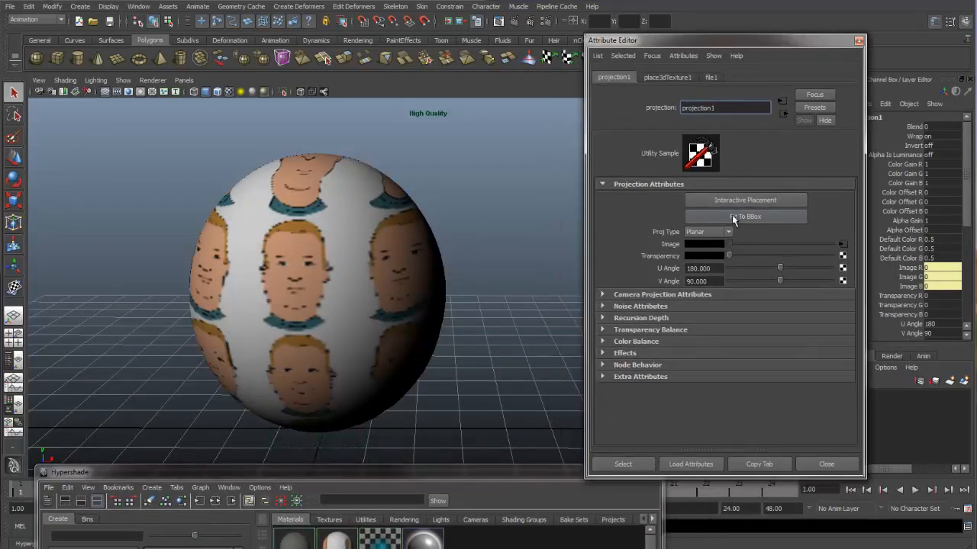
# Fit projection1 to the sphere's bounding box so one large face covers its front.
pyautogui.click(745, 216)
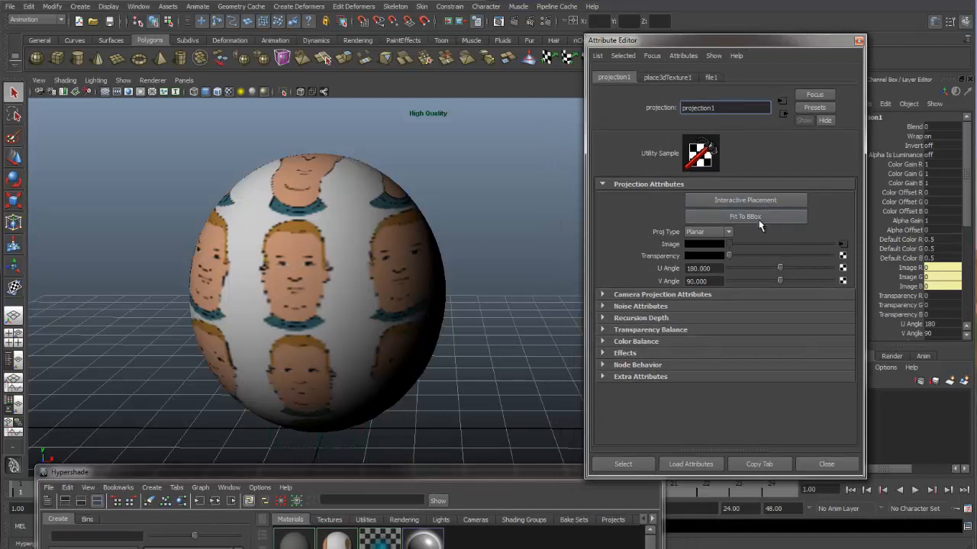
pyautogui.moveTo(772, 220)
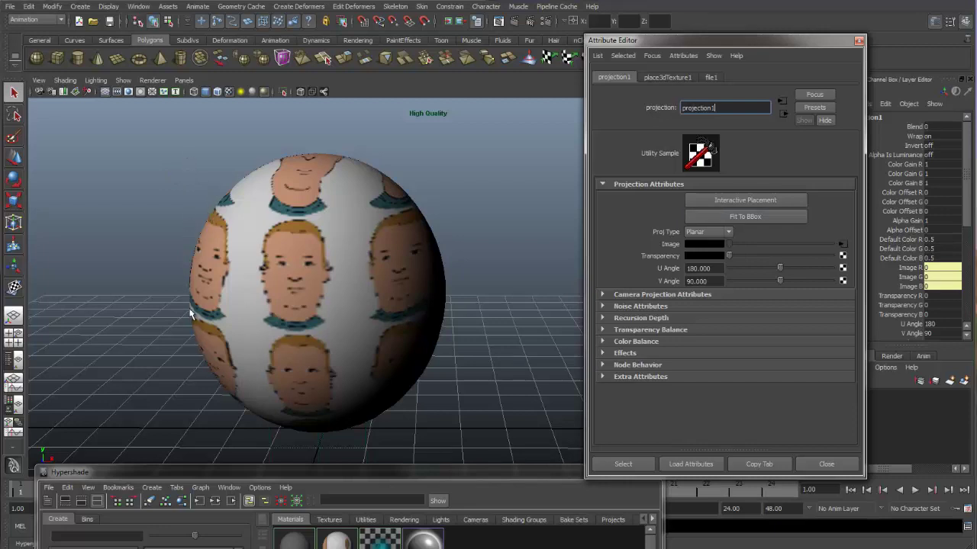
pyautogui.moveTo(446, 431)
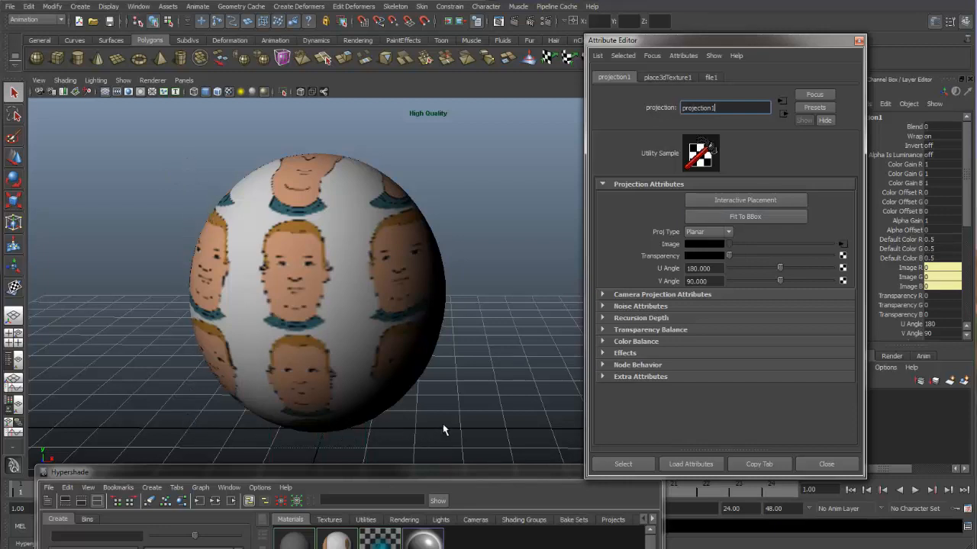
pyautogui.moveTo(184, 174)
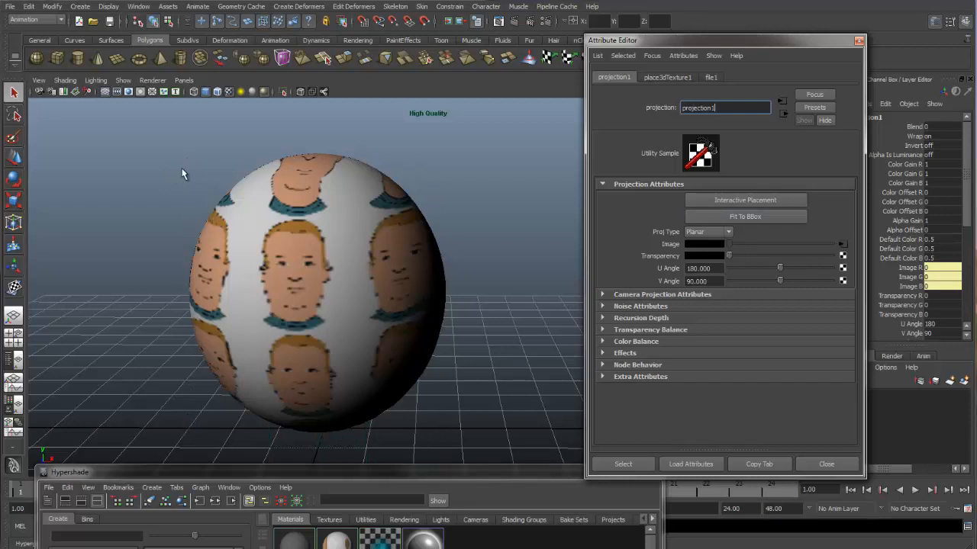
pyautogui.moveTo(411, 430)
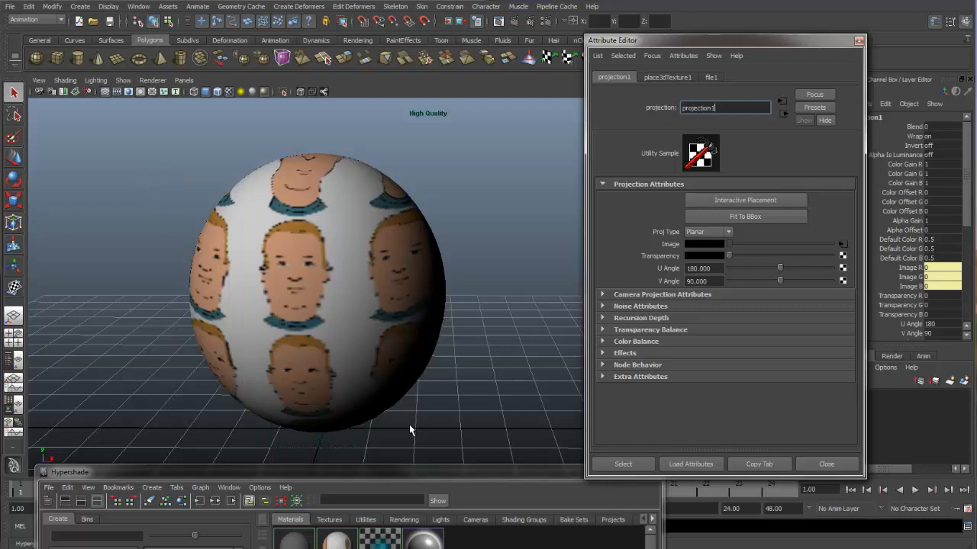
pyautogui.moveTo(437, 156)
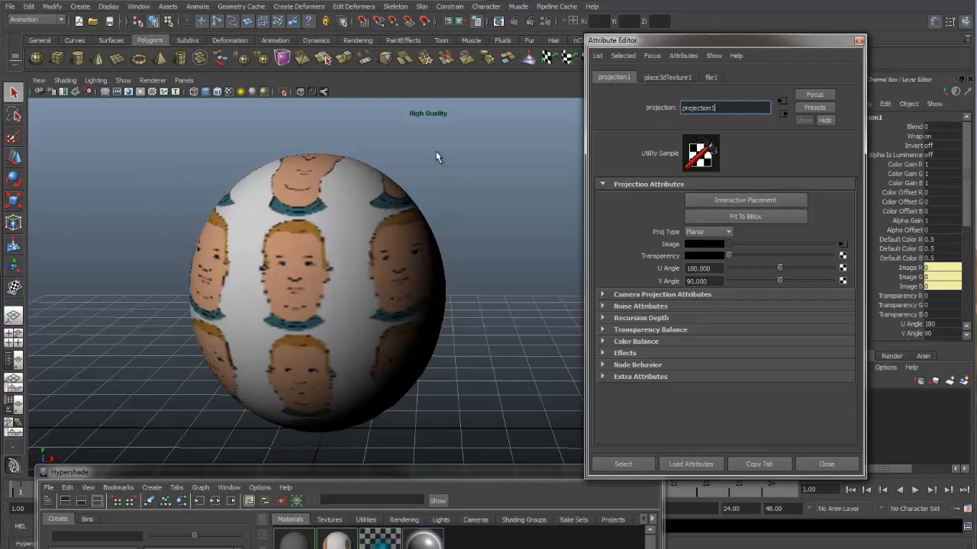
pyautogui.moveTo(293, 435)
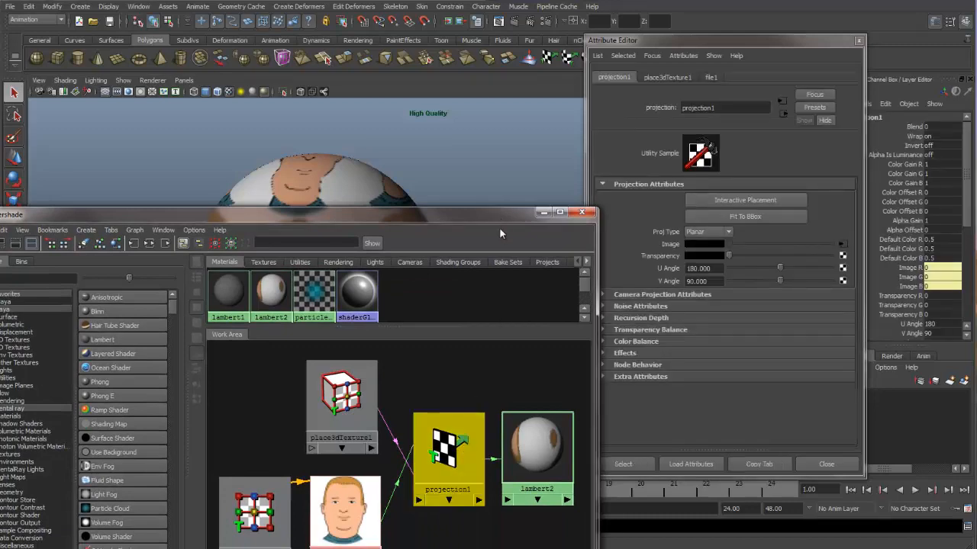
pyautogui.click(746, 216)
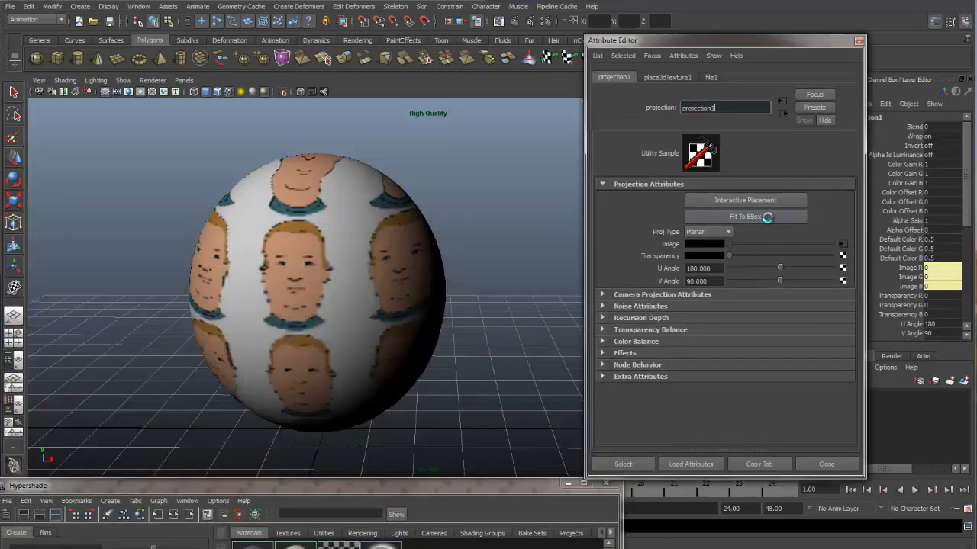
pyautogui.click(745, 217)
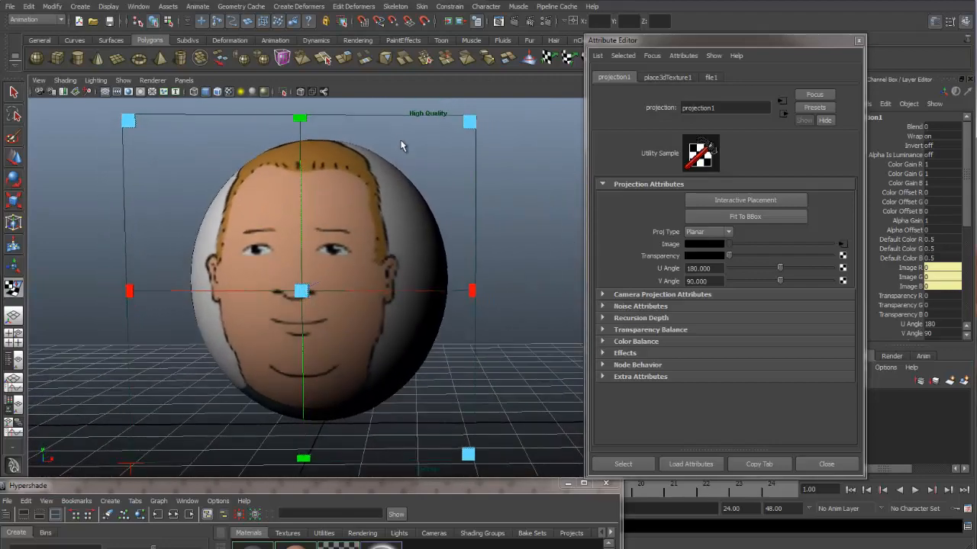
pyautogui.moveTo(409, 120)
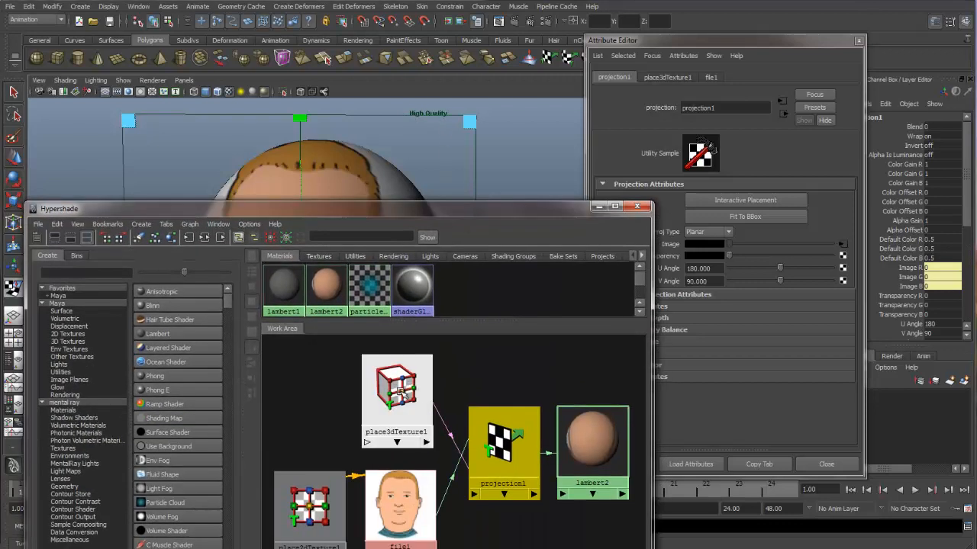
# Select place3dTexture1 and scale its manipulator so the face fills the sphere front.
pyautogui.click(397, 400)
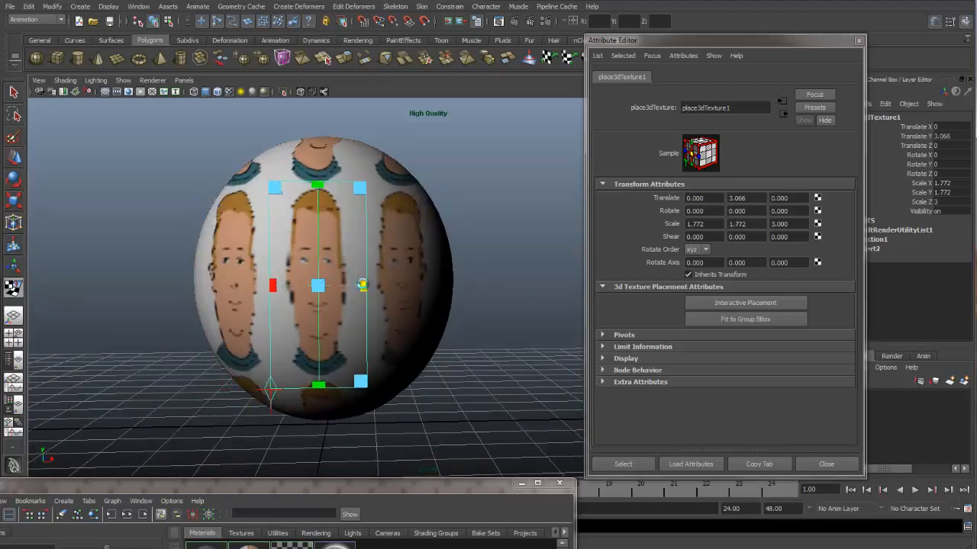
pyautogui.moveTo(363, 286); pyautogui.dragTo(406, 283)
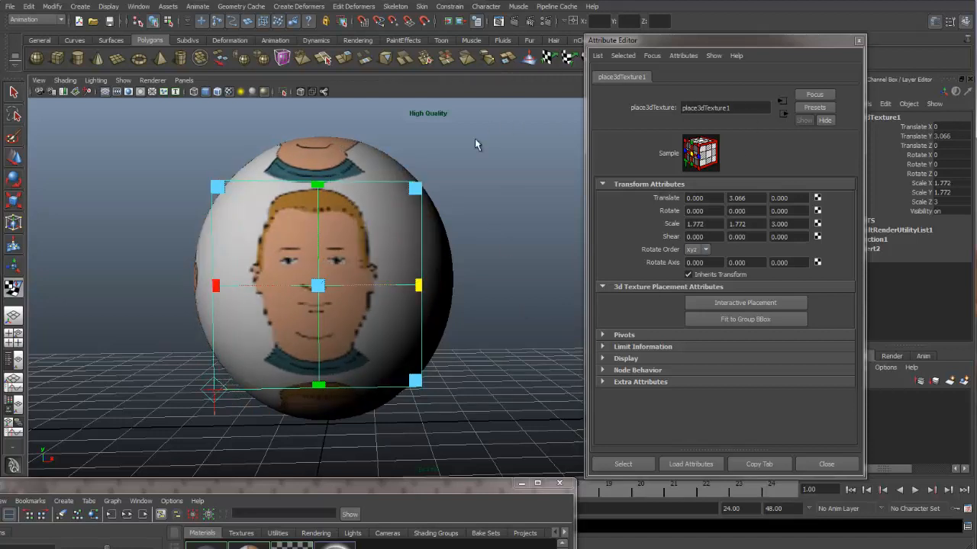
pyautogui.moveTo(367, 483)
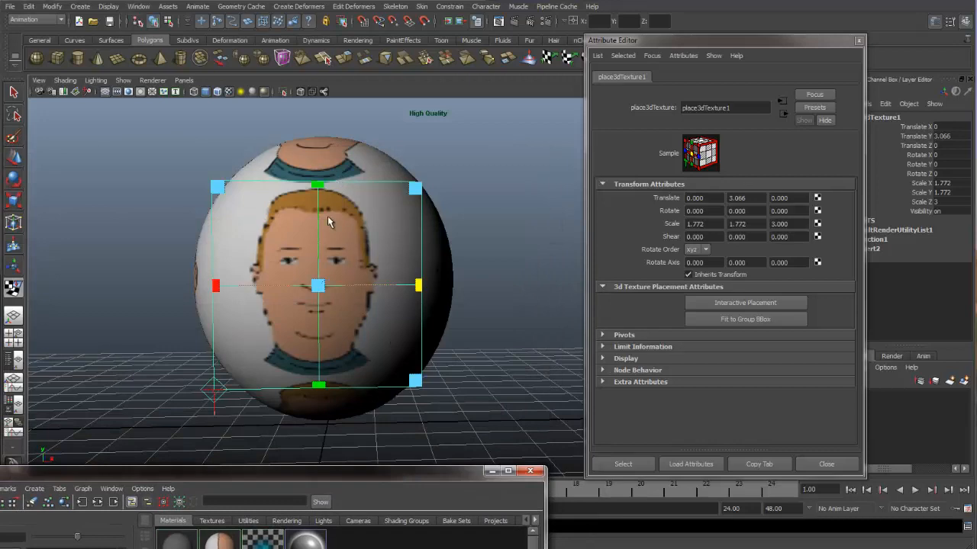
pyautogui.moveTo(418, 251)
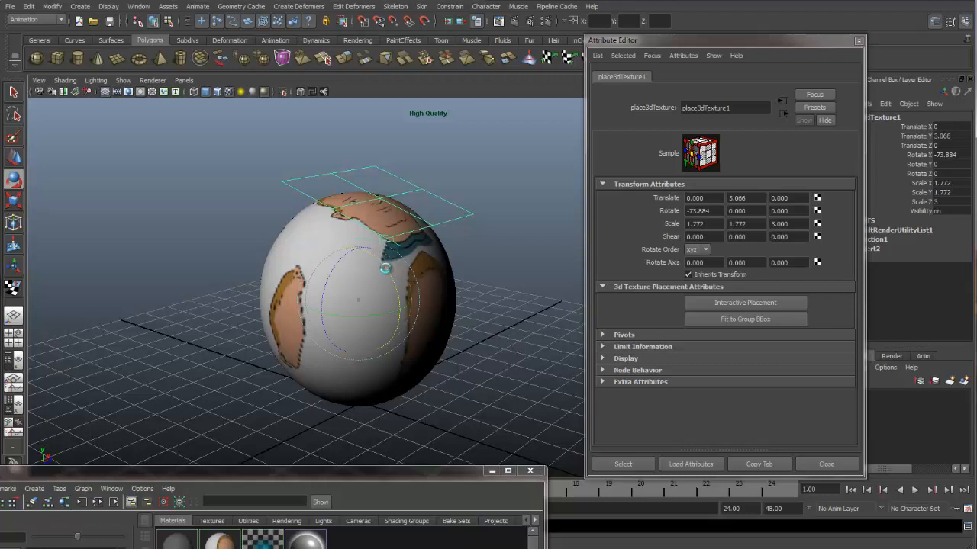
# Rotate place3dTexture1 to -90 in Rotate X and refit it to the sphere's bounding box.
pyautogui.moveTo(385, 268); pyautogui.dragTo(400, 311)
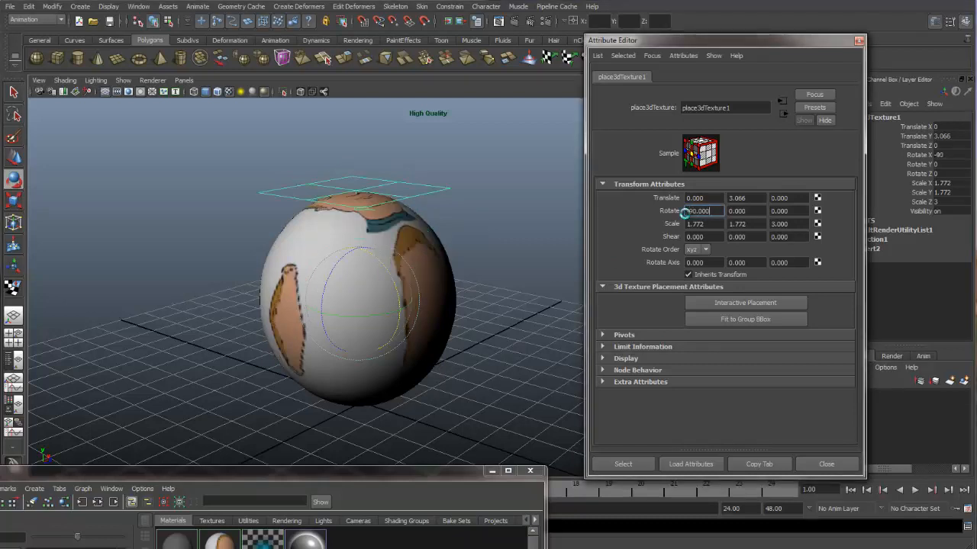
pyautogui.write('-90.000')
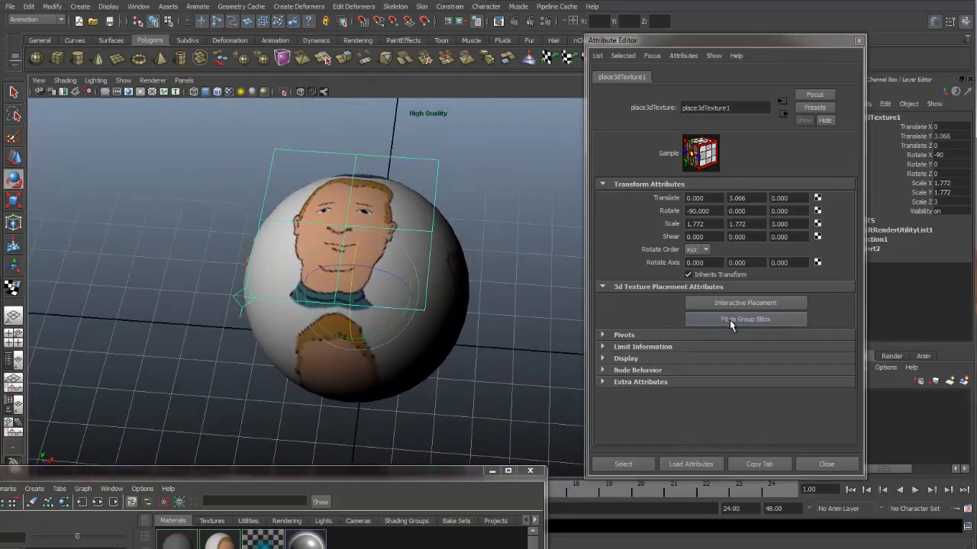
pyautogui.click(744, 318)
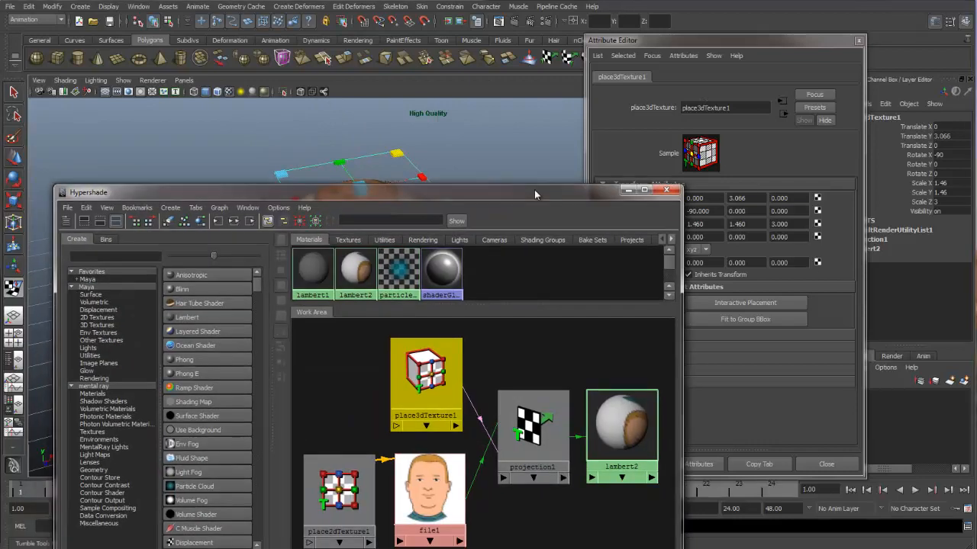
pyautogui.moveTo(351, 459)
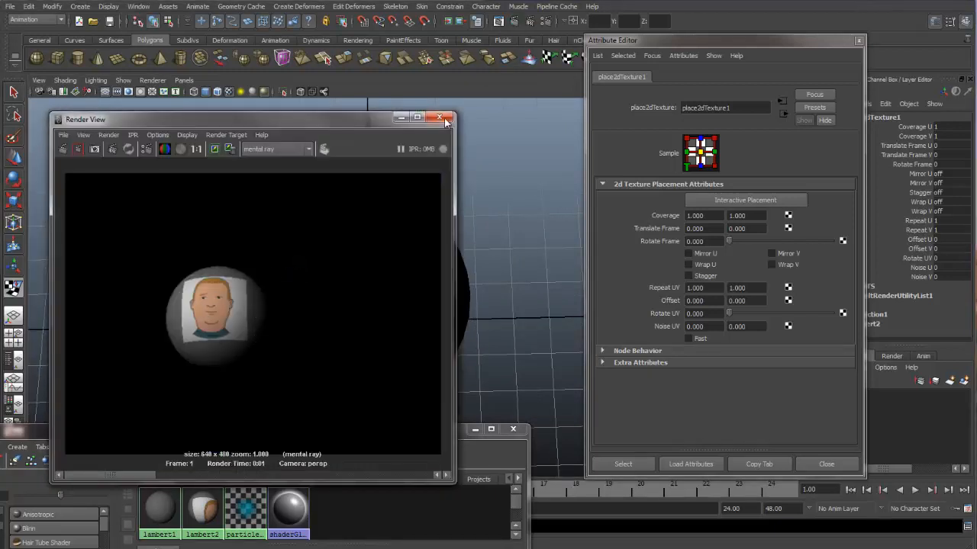
# Set Repeat UV to 4 and 4 with Wrap U and Wrap V enabled, then render the tiled sphere.
pyautogui.click(440, 116)
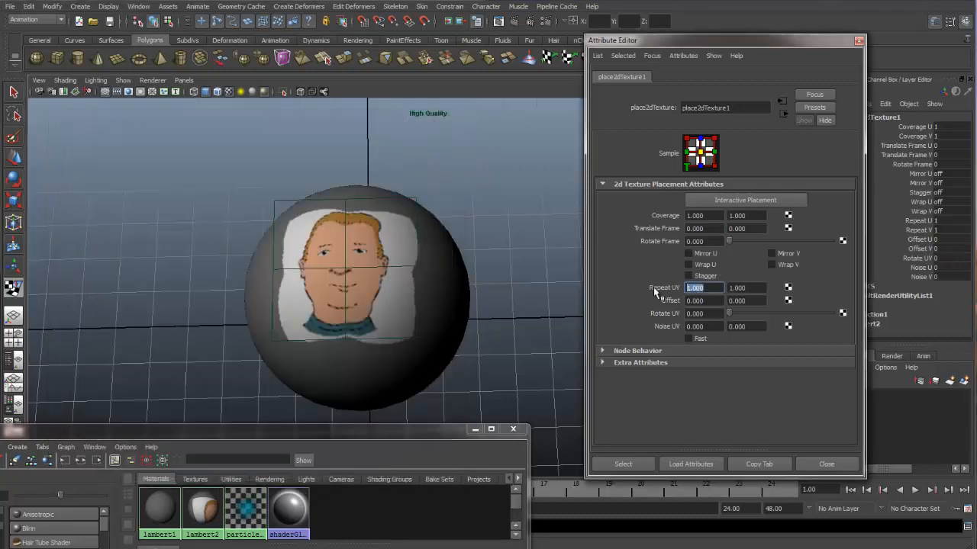
pyautogui.write('4.000')
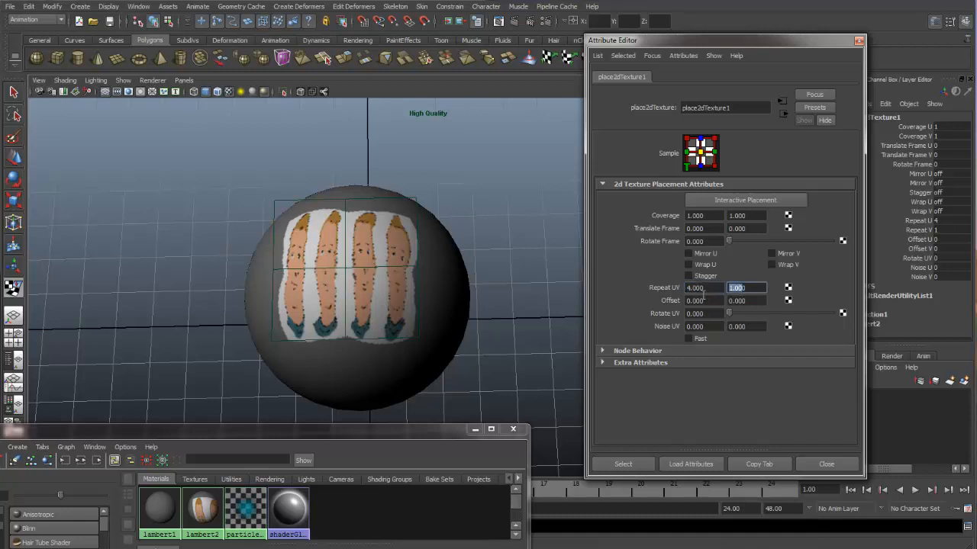
pyautogui.write('4.000')
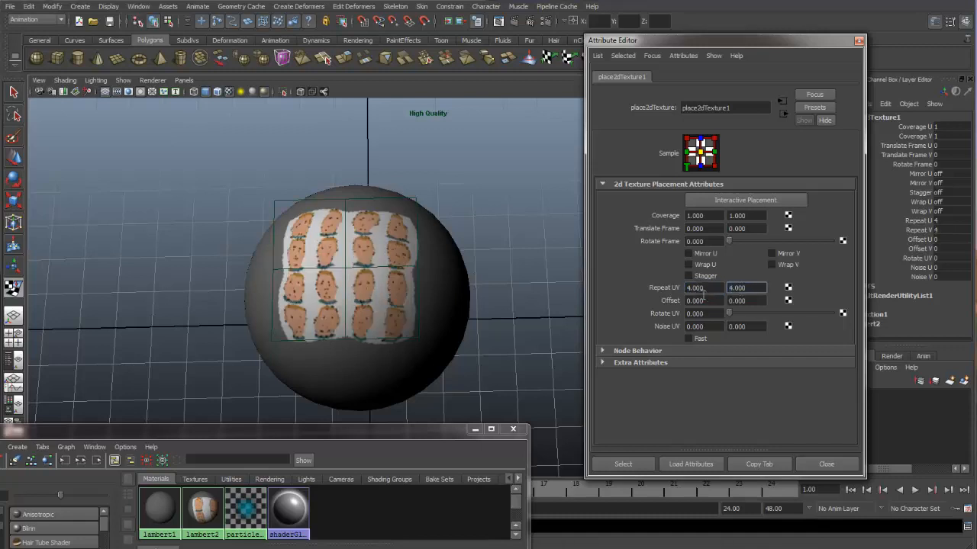
pyautogui.click(686, 264)
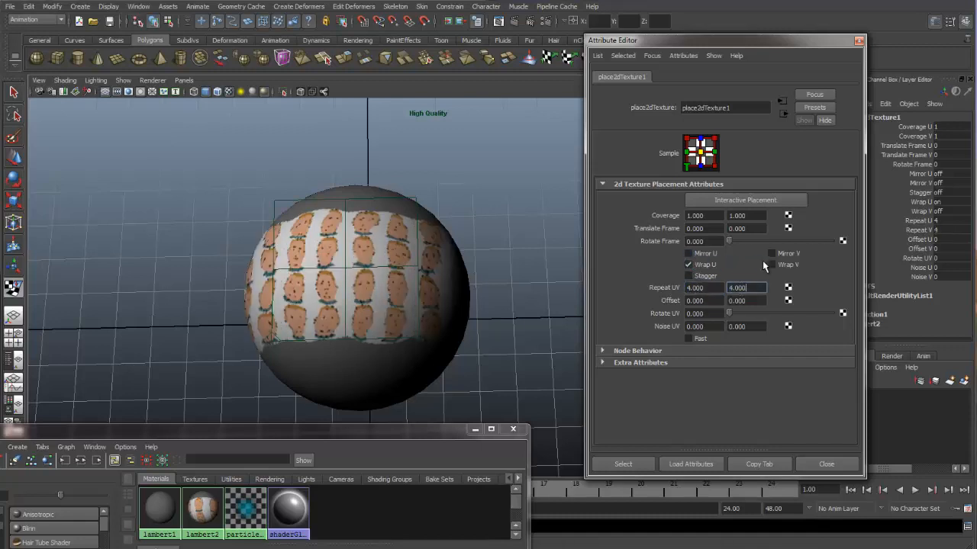
pyautogui.click(769, 264)
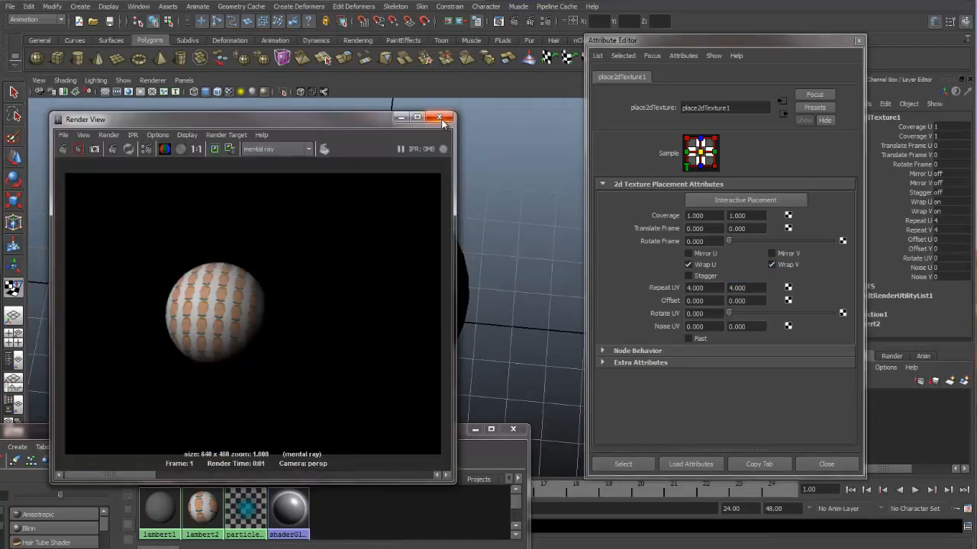
pyautogui.click(440, 116)
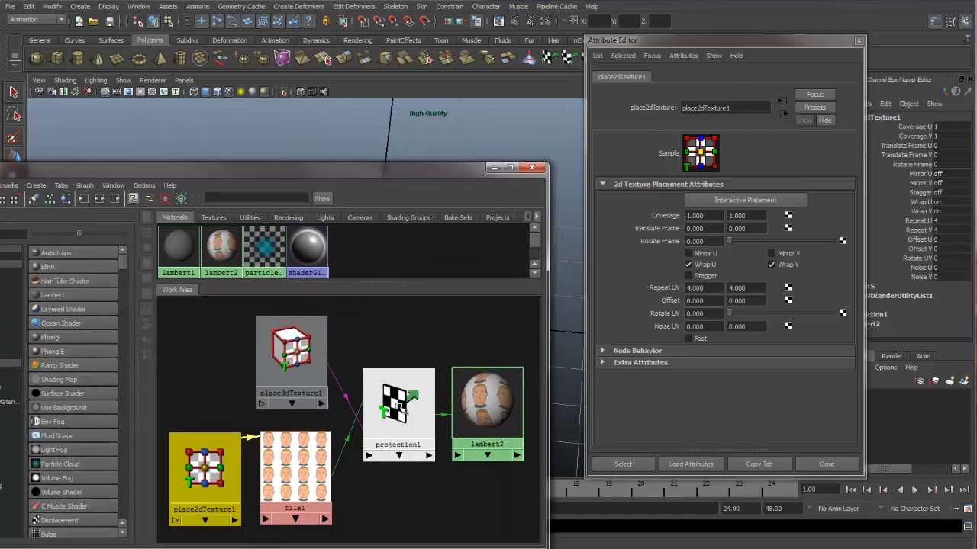
# Cycle the projection node through spherical, cylindrical, ball, cube and triplanar types.
pyautogui.click(398, 400)
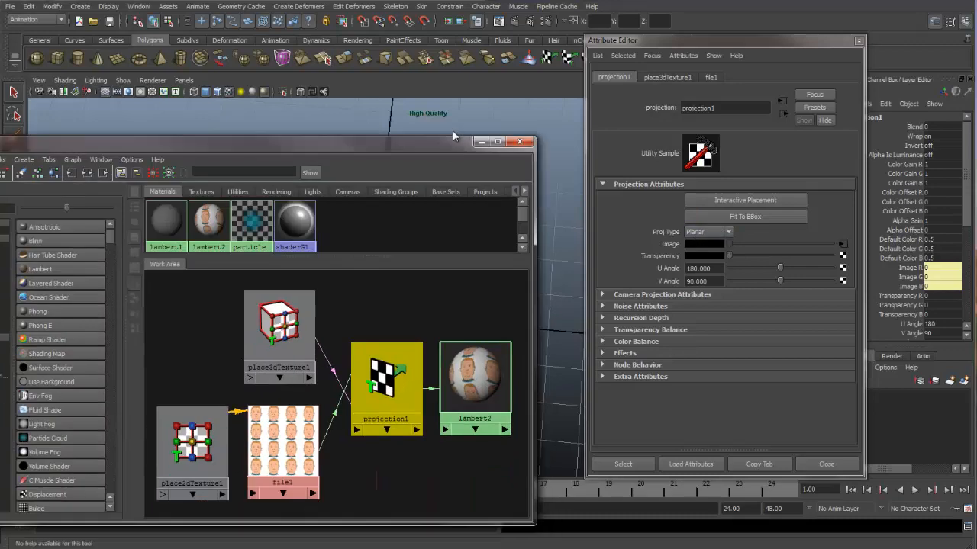
pyautogui.click(192, 440)
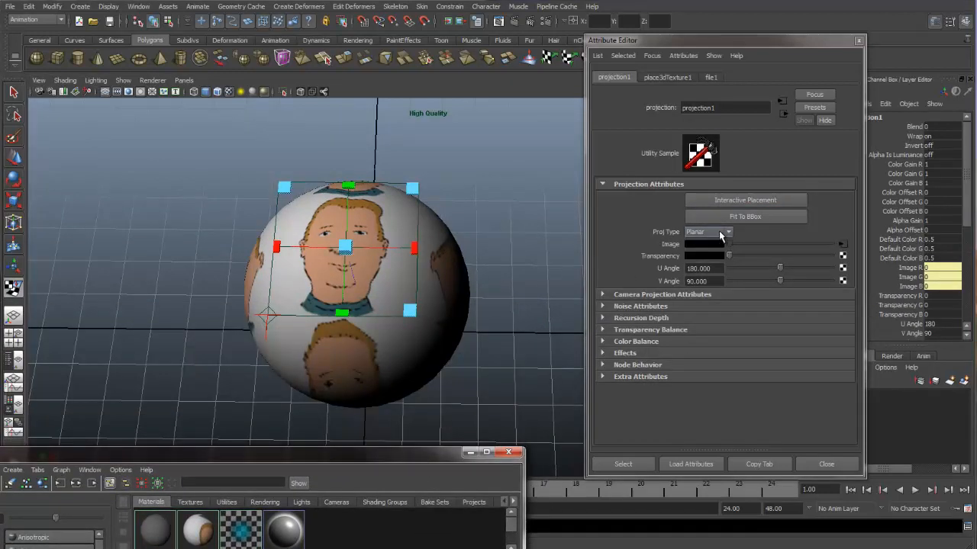
pyautogui.click(726, 232)
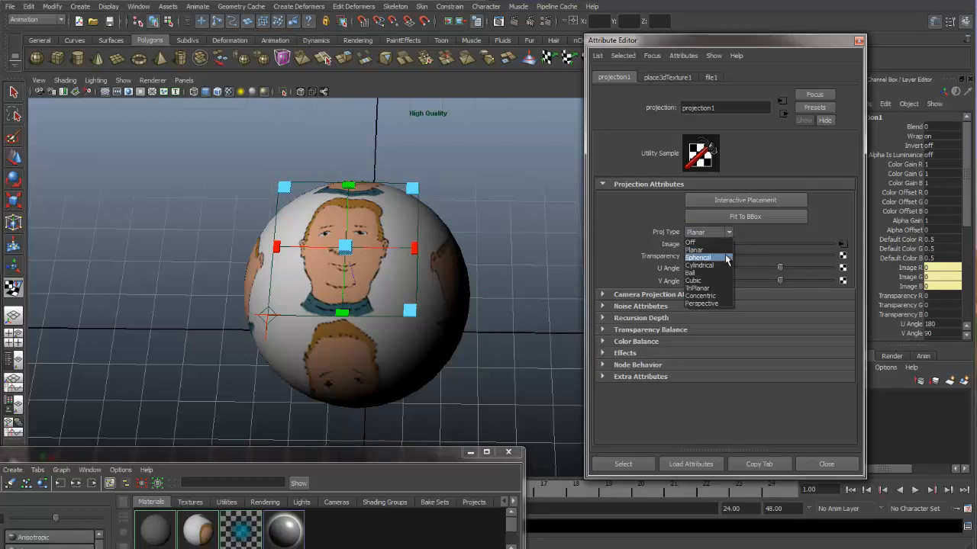
pyautogui.click(699, 257)
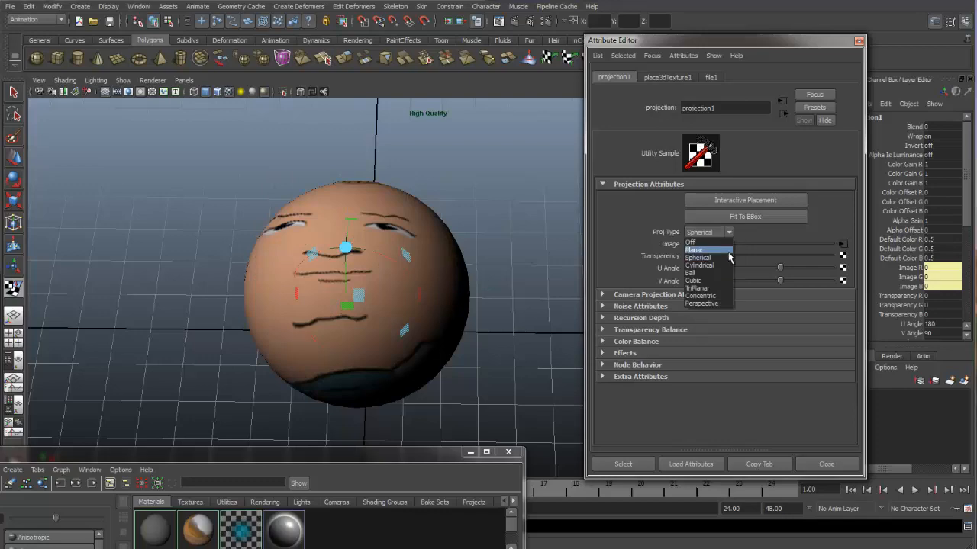
pyautogui.click(699, 266)
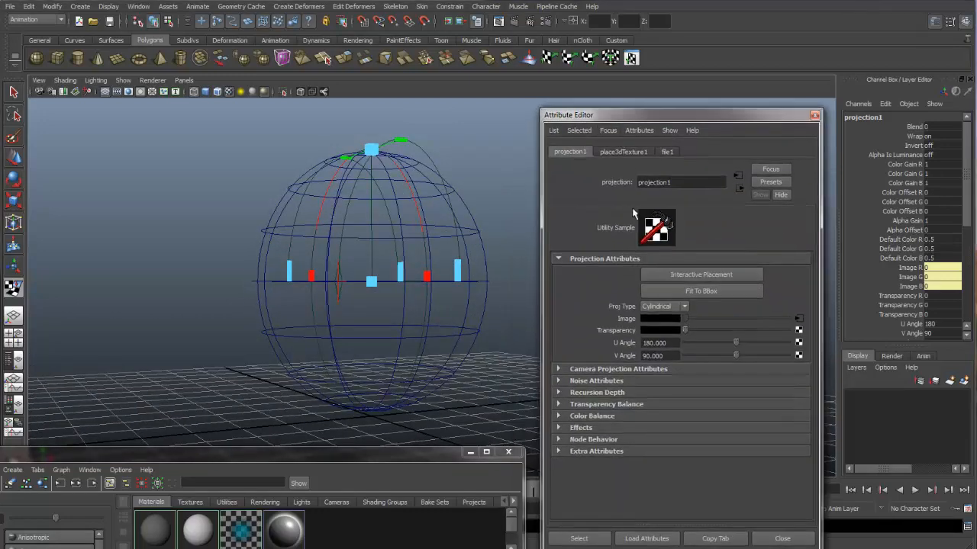
pyautogui.click(664, 305)
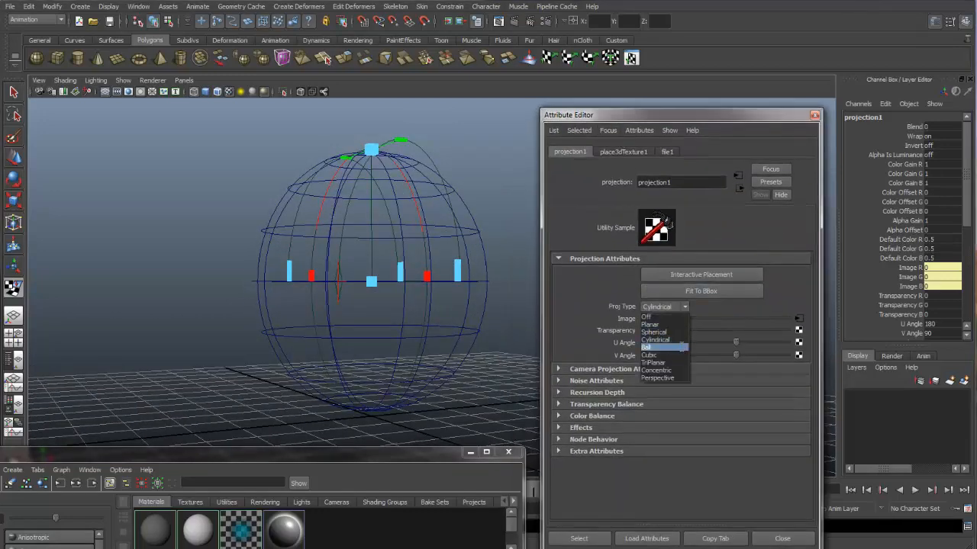
pyautogui.click(659, 348)
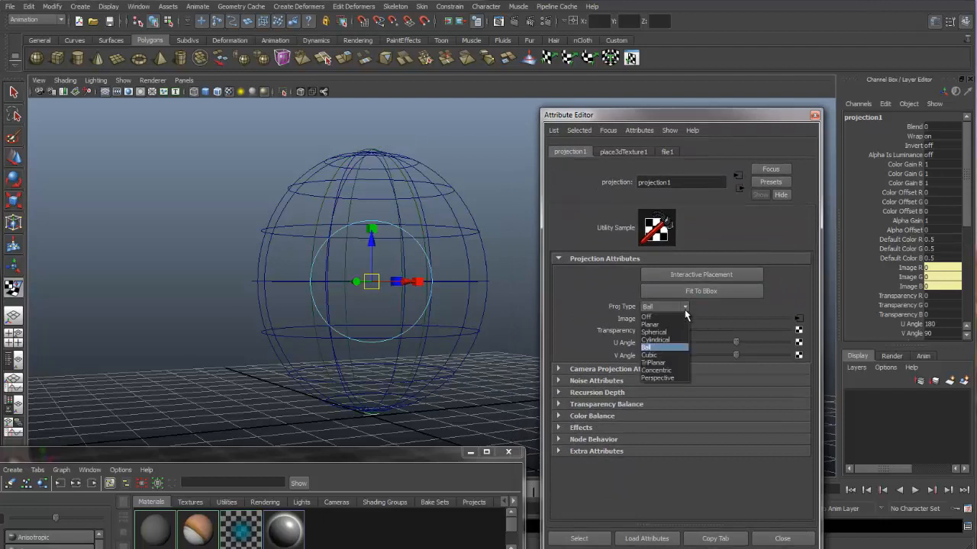
pyautogui.click(650, 354)
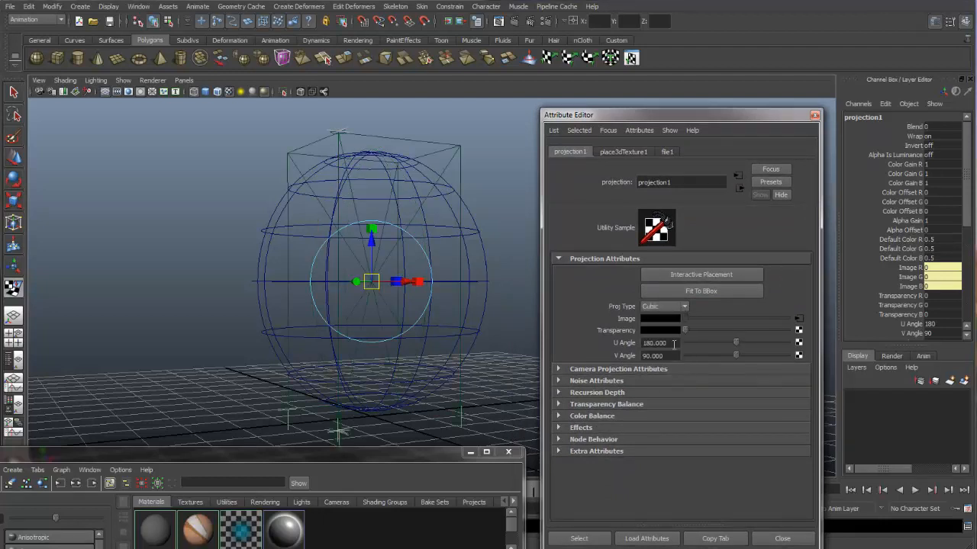
pyautogui.click(664, 305)
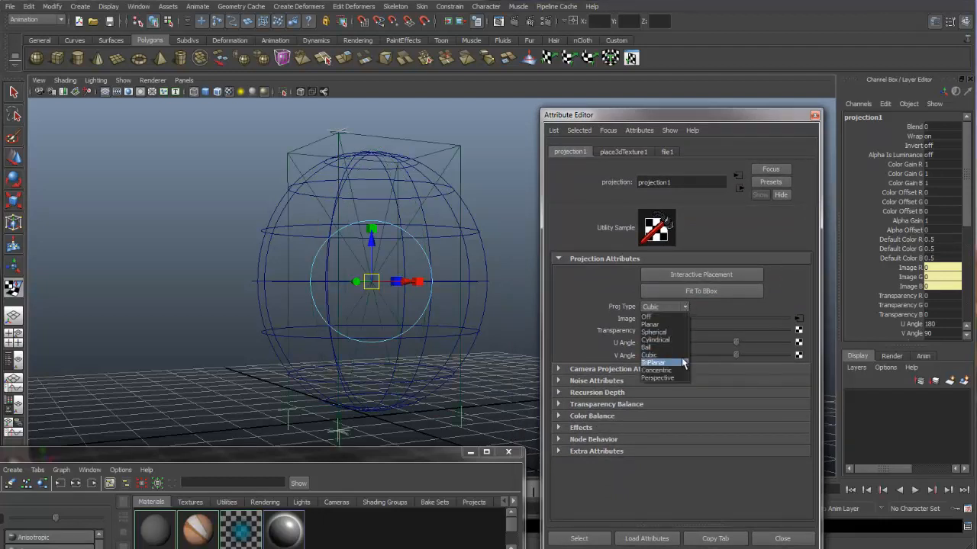
pyautogui.click(656, 363)
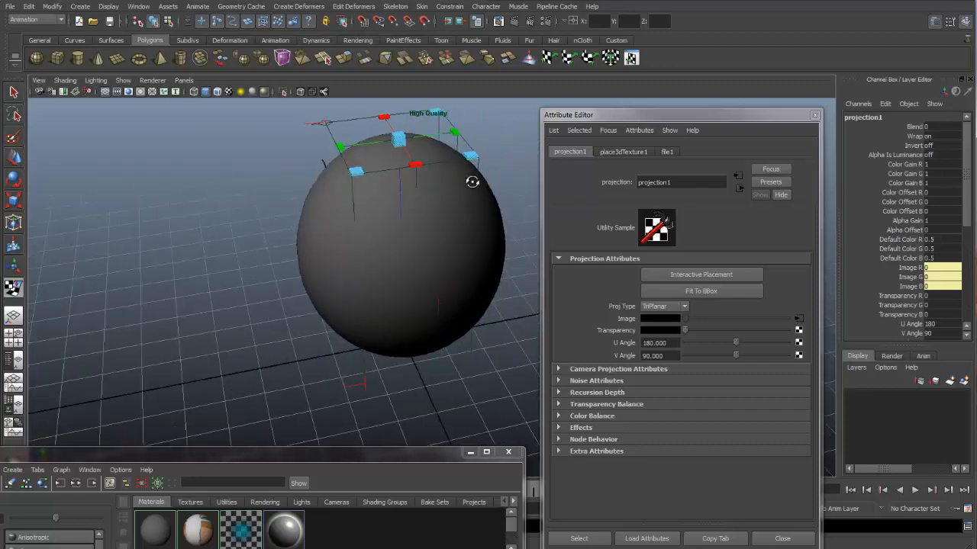
# Try spherical, triplanar and ball again, then settle the Proj Type on Planar.
pyautogui.click(662, 305)
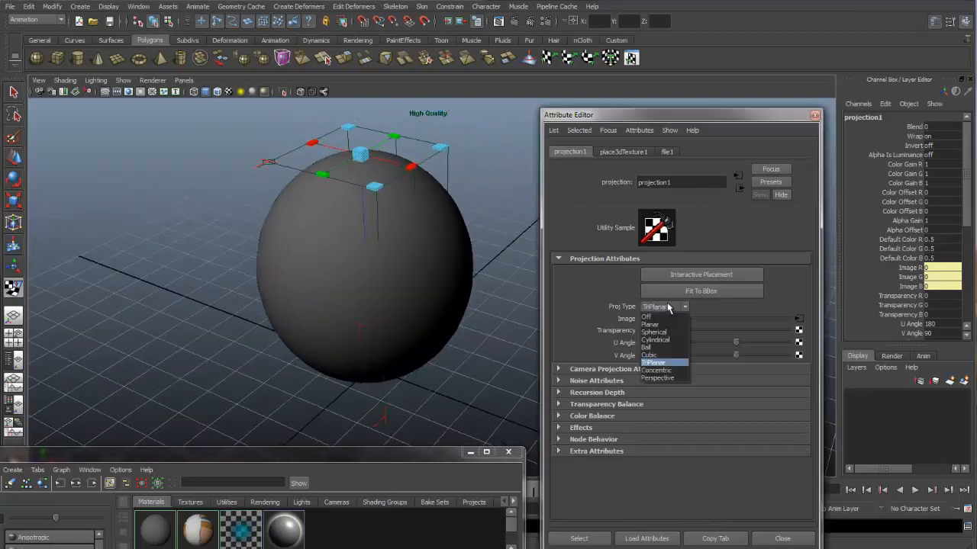
pyautogui.click(653, 333)
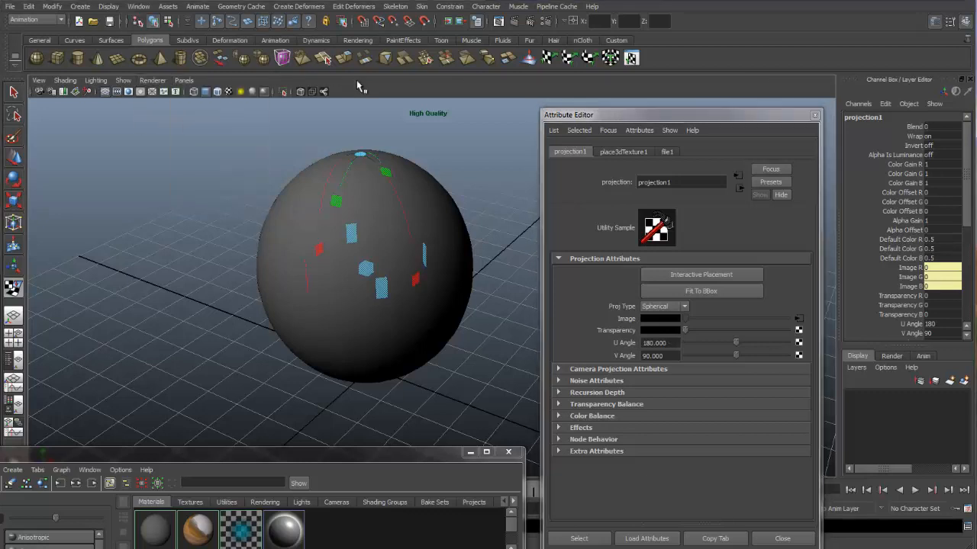
pyautogui.click(65, 79)
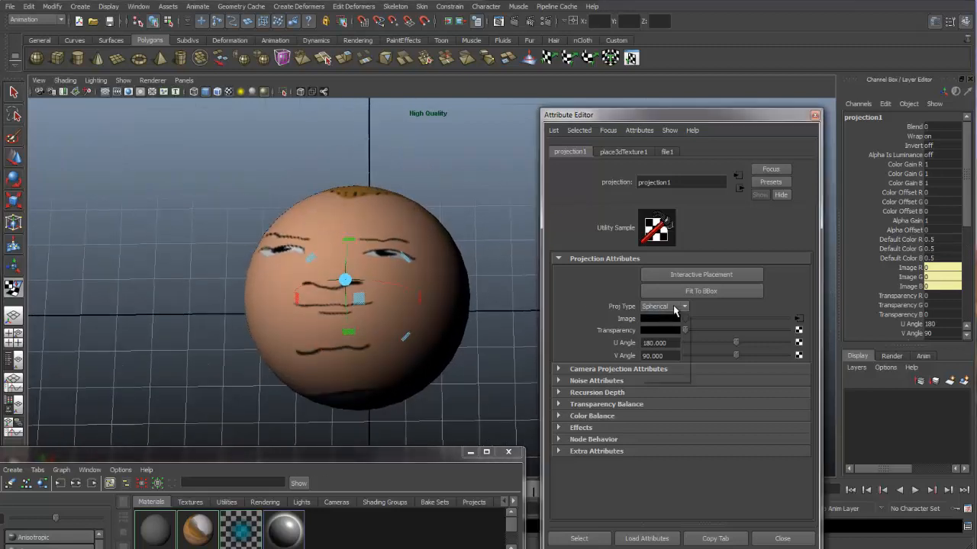
pyautogui.click(665, 307)
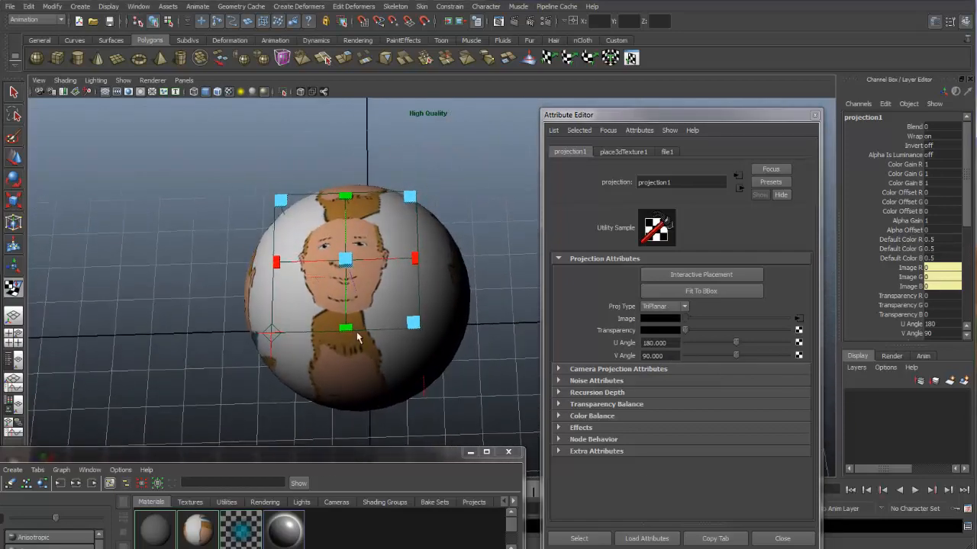
pyautogui.click(664, 305)
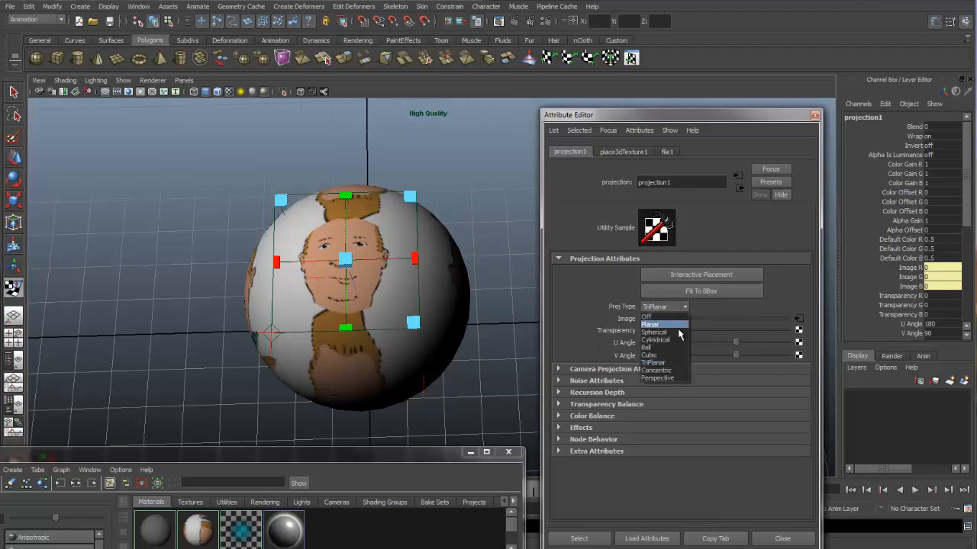
pyautogui.click(654, 332)
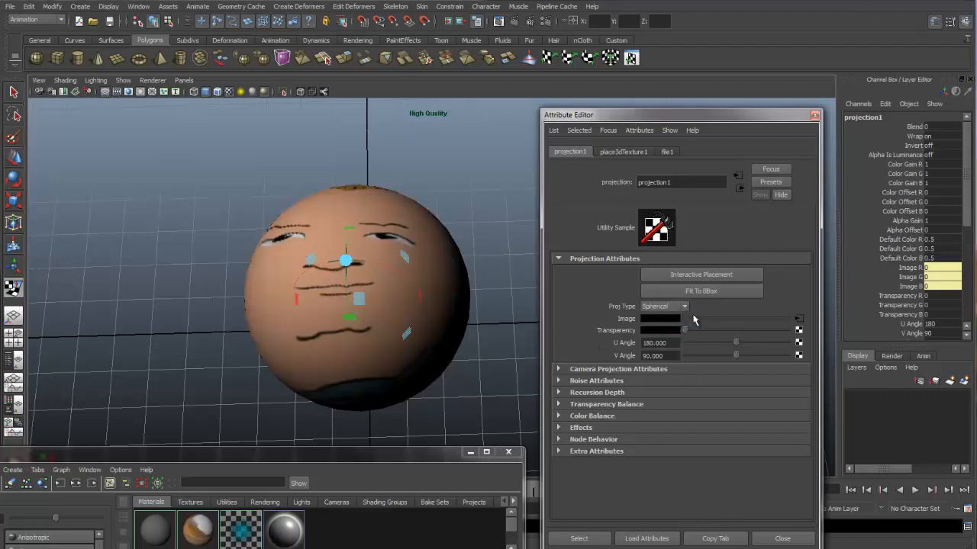
pyautogui.click(664, 305)
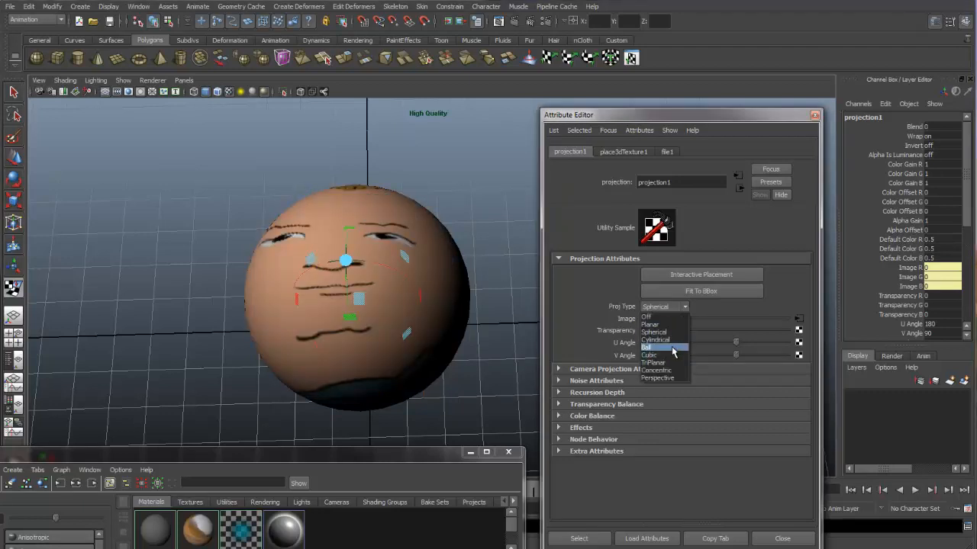
pyautogui.click(650, 348)
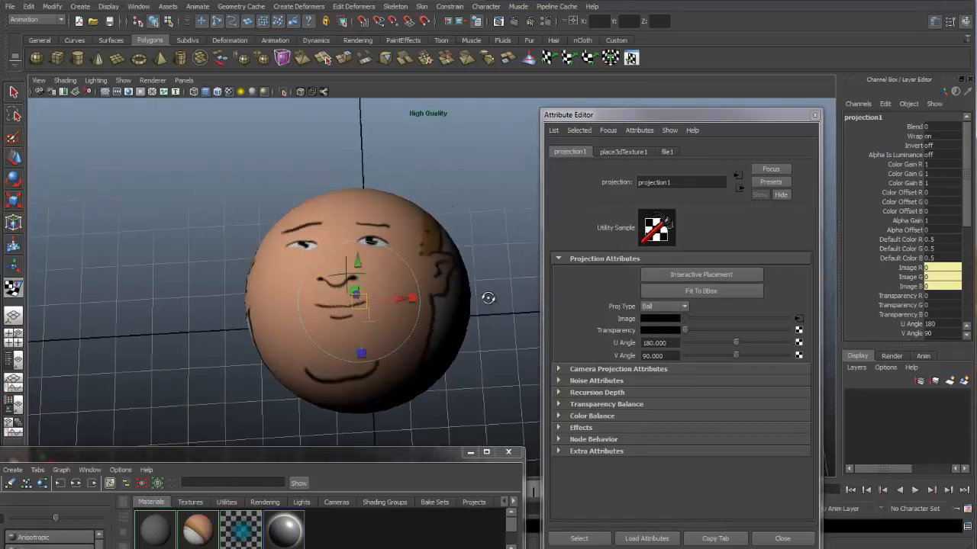
pyautogui.click(662, 305)
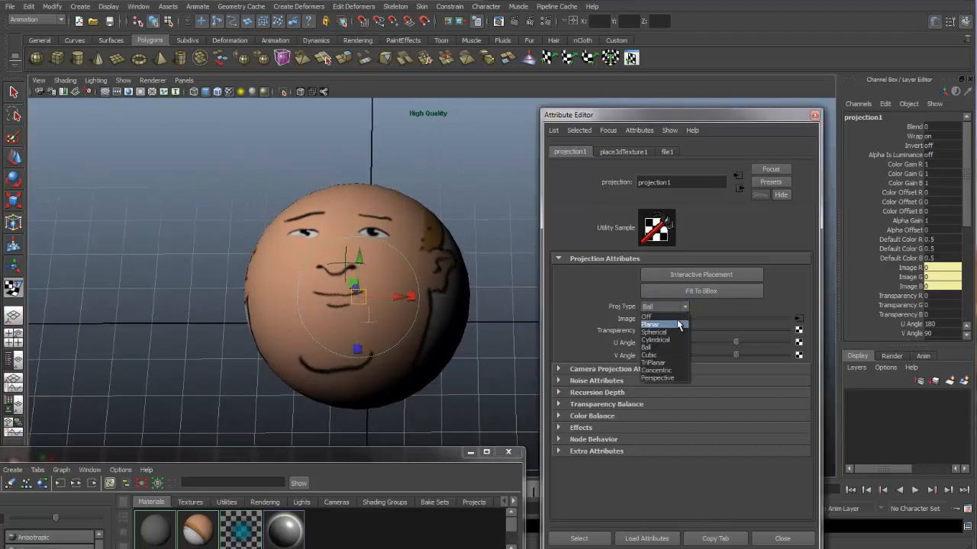
pyautogui.click(650, 324)
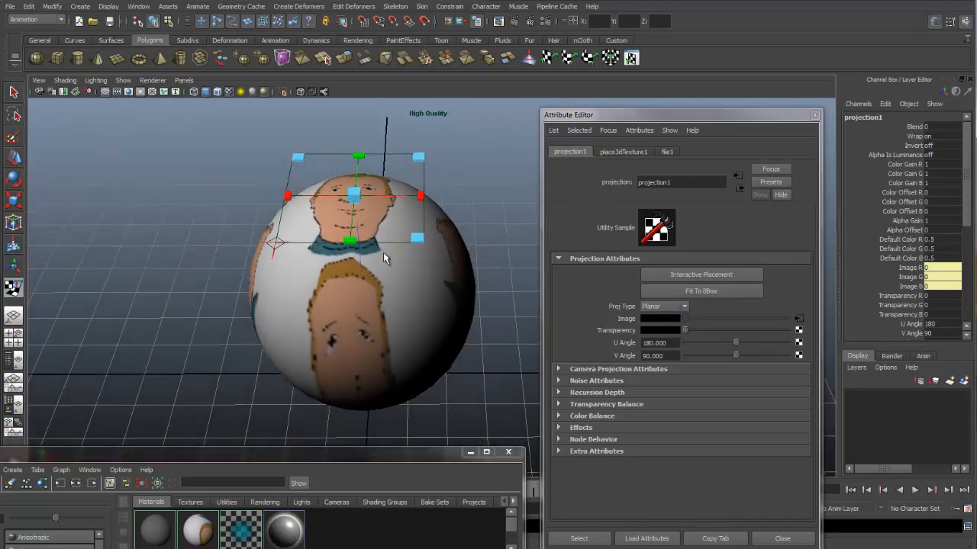
pyautogui.moveTo(434, 296)
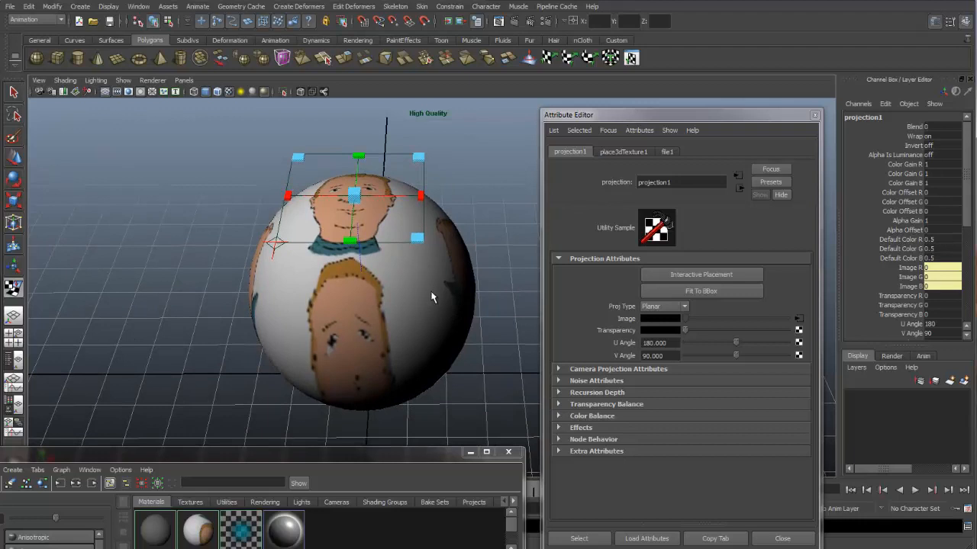
pyautogui.moveTo(424, 292)
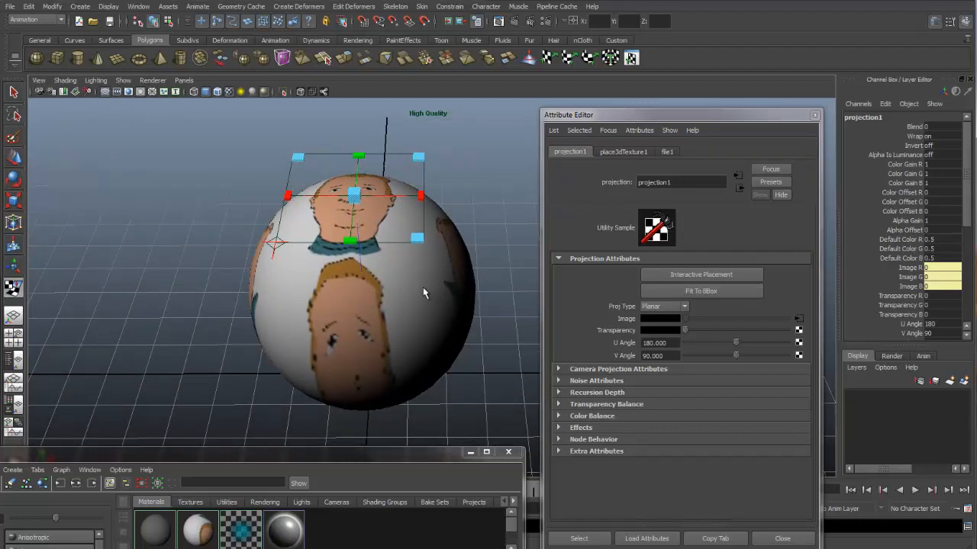
pyautogui.moveTo(522, 284)
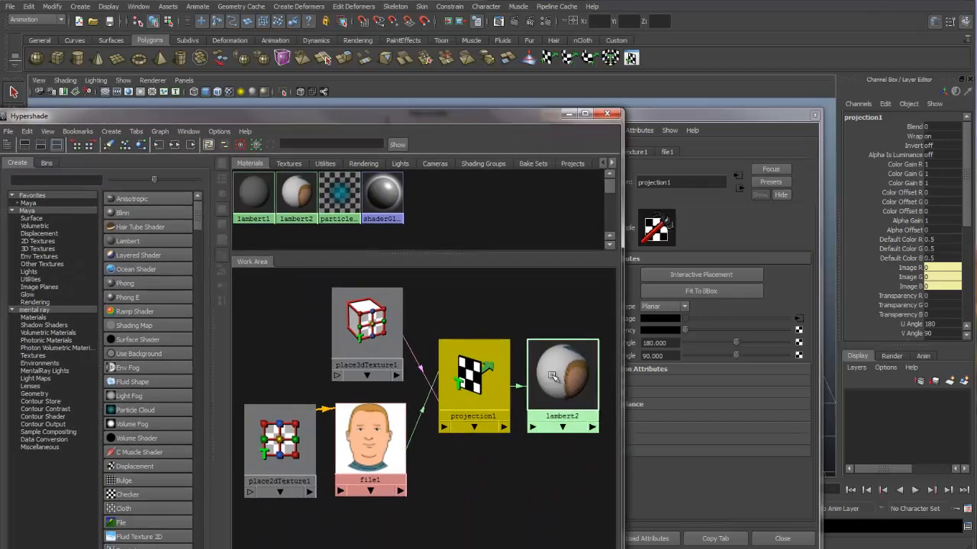
# Inspect the lambert2, place3dTexture1 and file1 nodes in Hypershade, then return to the viewport.
pyautogui.click(561, 374)
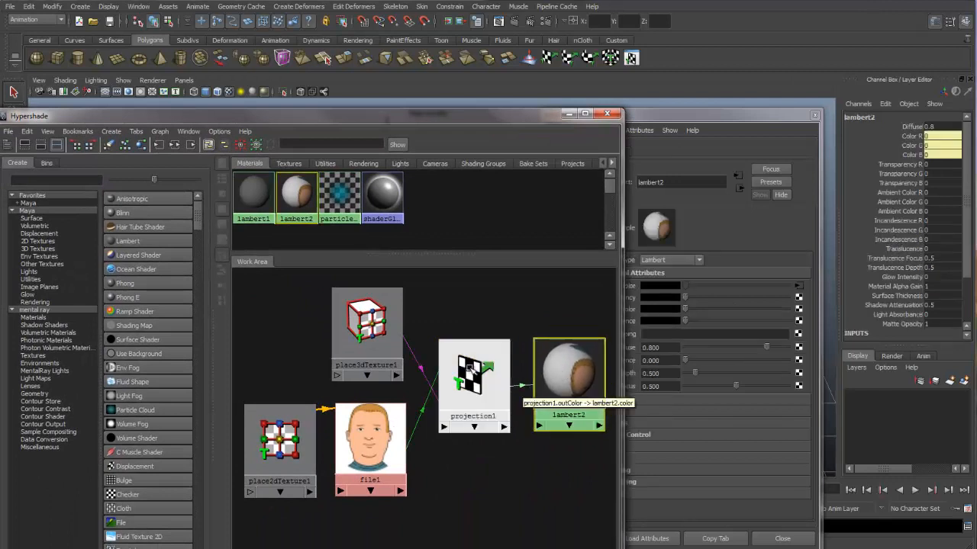
pyautogui.click(473, 374)
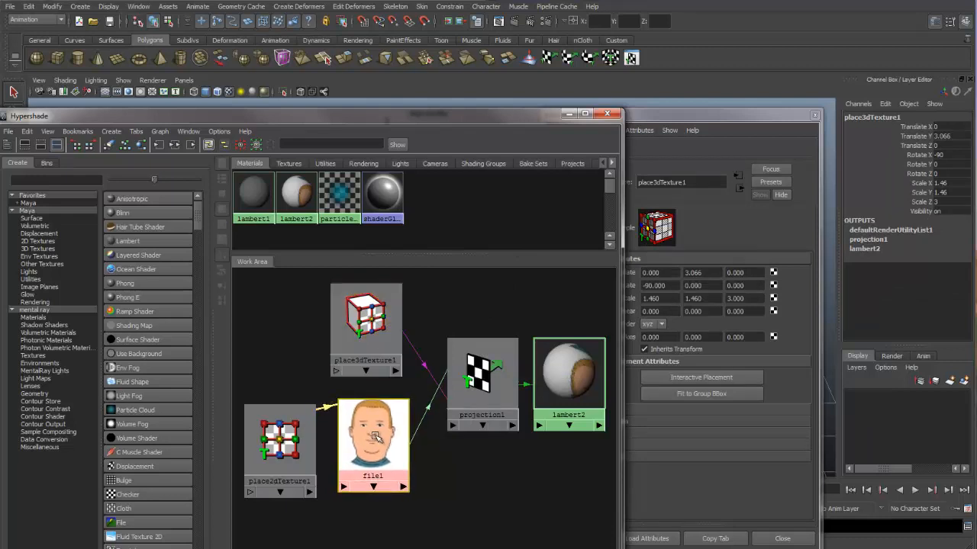
pyautogui.click(281, 443)
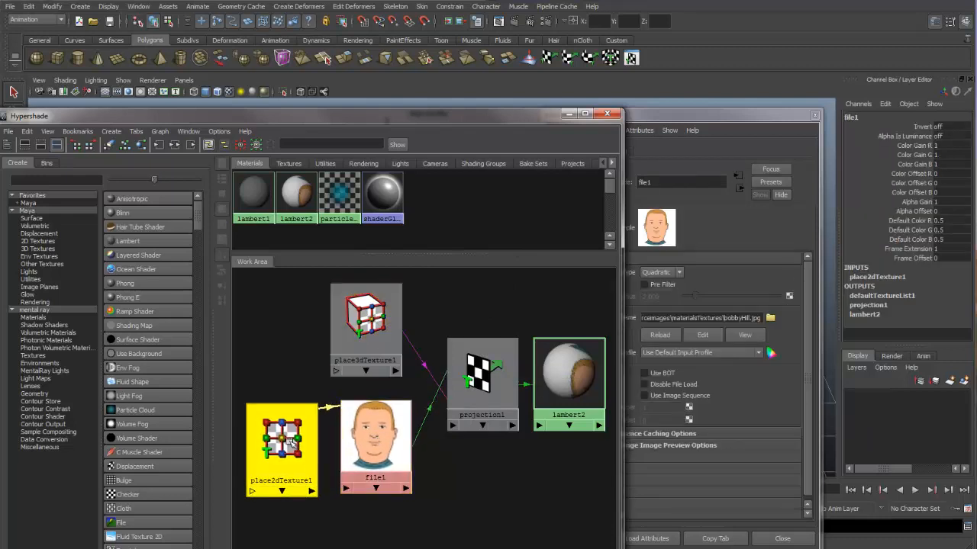
pyautogui.click(283, 442)
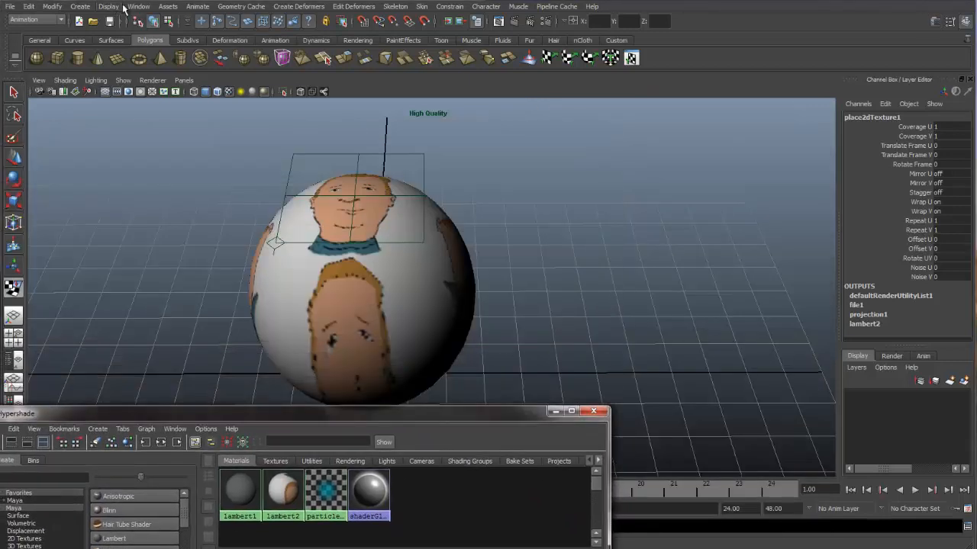
# Select pSphere1 from the Outliner and move it right then back, showing the face texture slides.
pyautogui.click(137, 6)
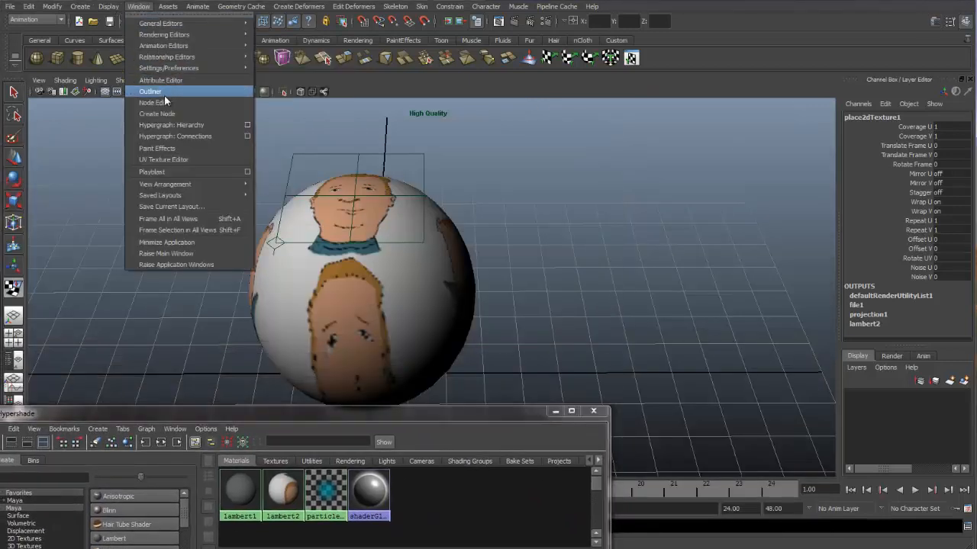
pyautogui.click(150, 92)
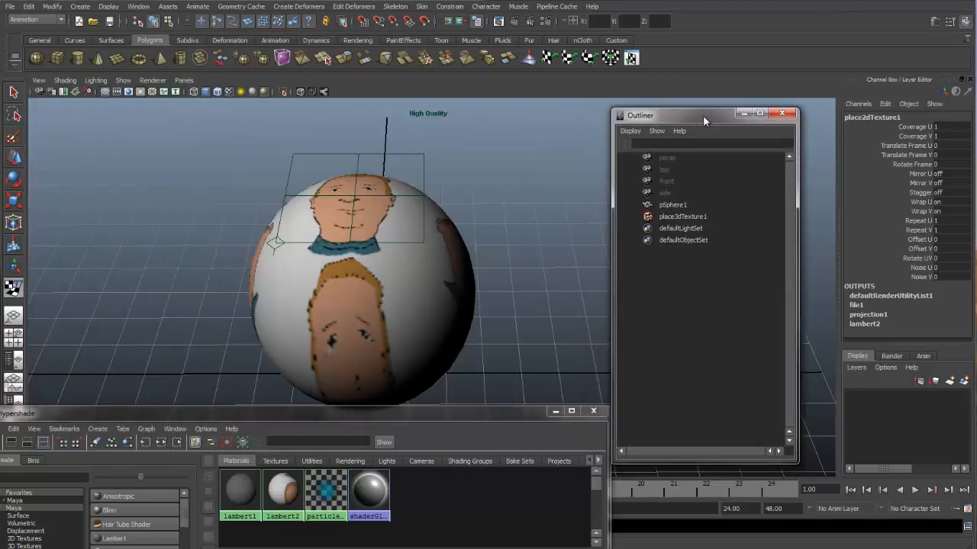
pyautogui.click(673, 204)
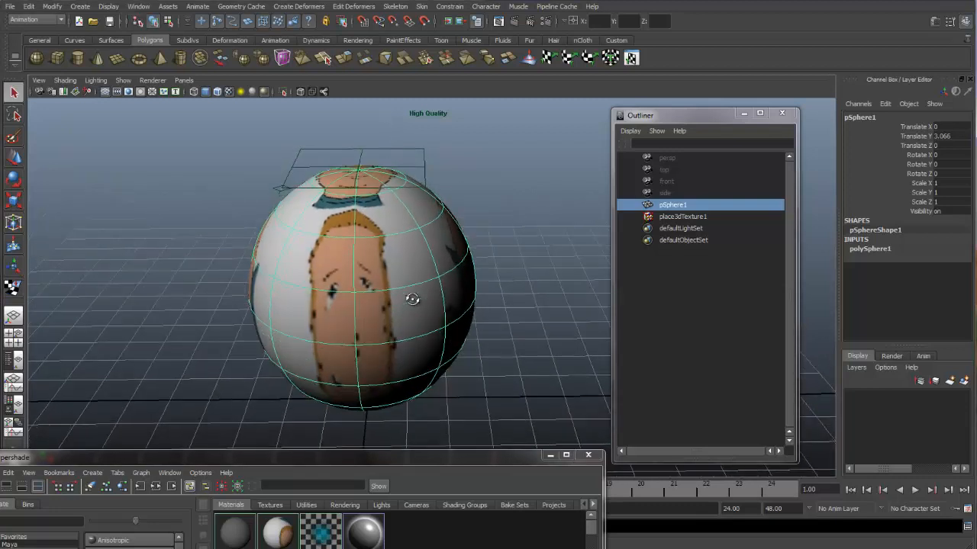
pyautogui.moveTo(412, 297); pyautogui.dragTo(451, 290)
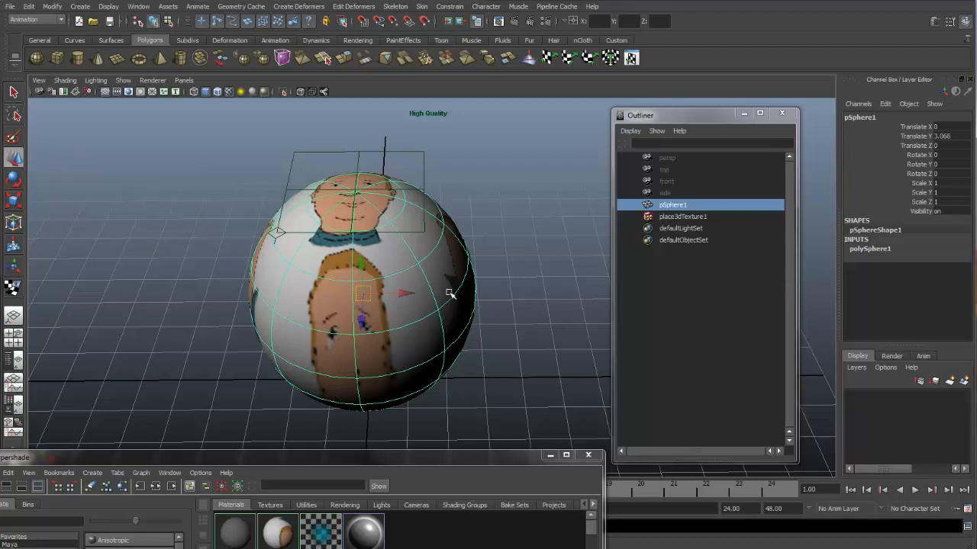
pyautogui.moveTo(467, 277)
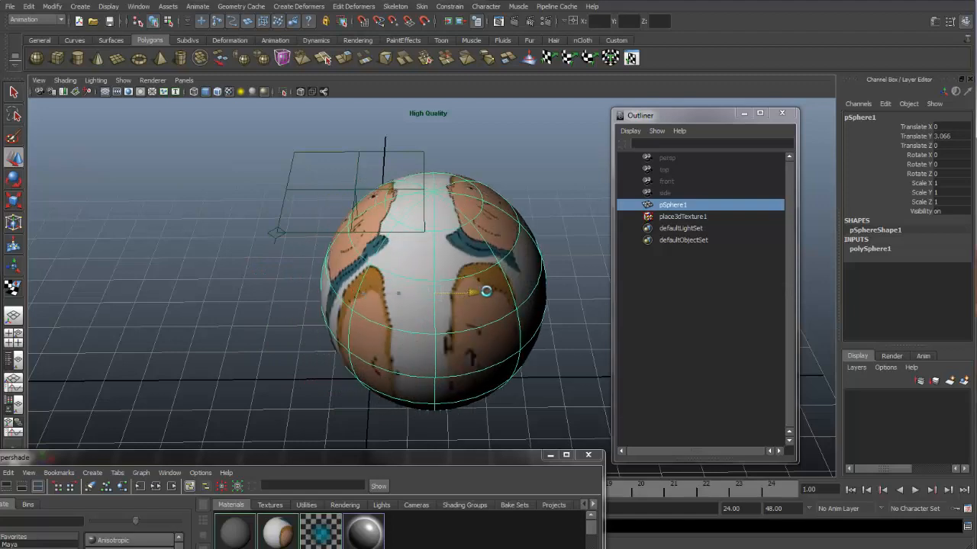
pyautogui.moveTo(485, 292); pyautogui.dragTo(549, 293)
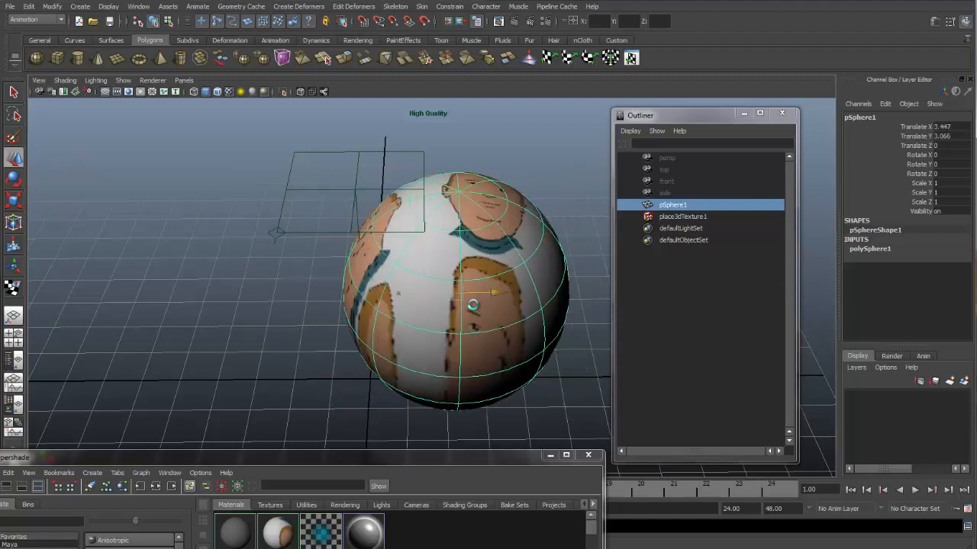
pyautogui.moveTo(471, 306); pyautogui.dragTo(408, 310)
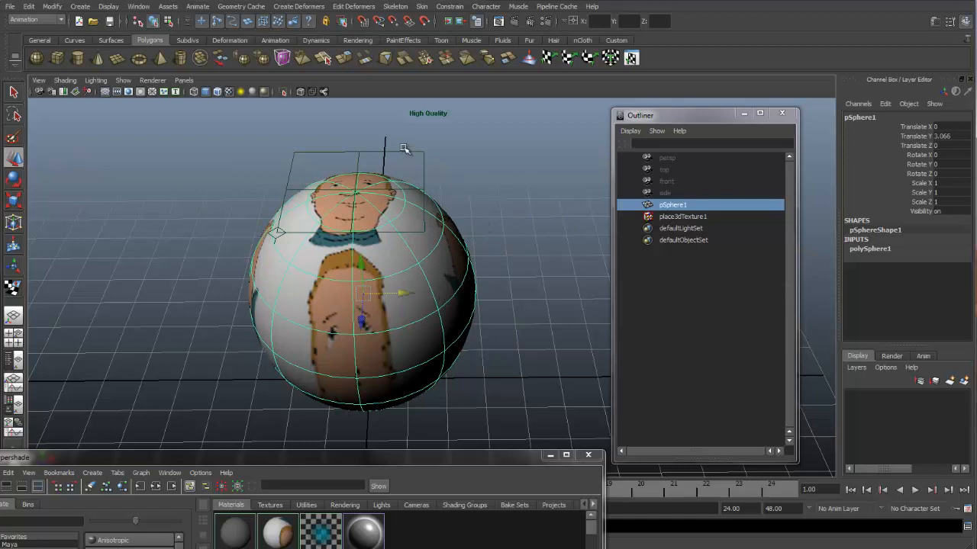
# Parent place3dTexture1 under pSphere1 in the Outliner.
pyautogui.click(682, 216)
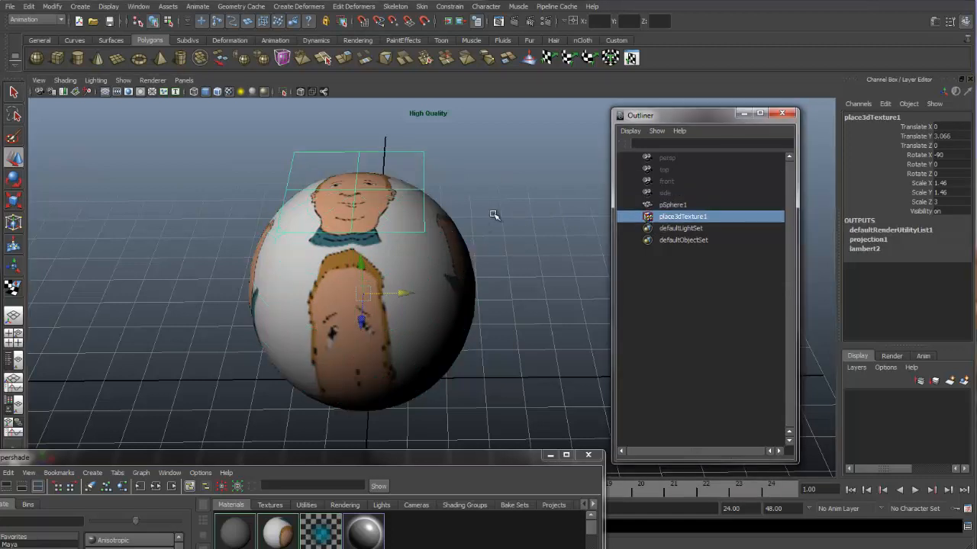
pyautogui.moveTo(467, 290)
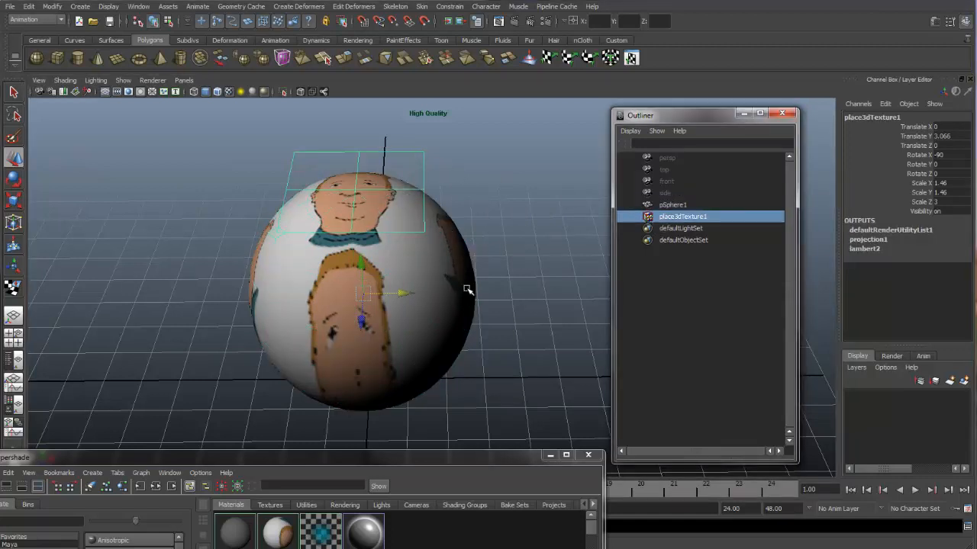
pyautogui.moveTo(372, 132)
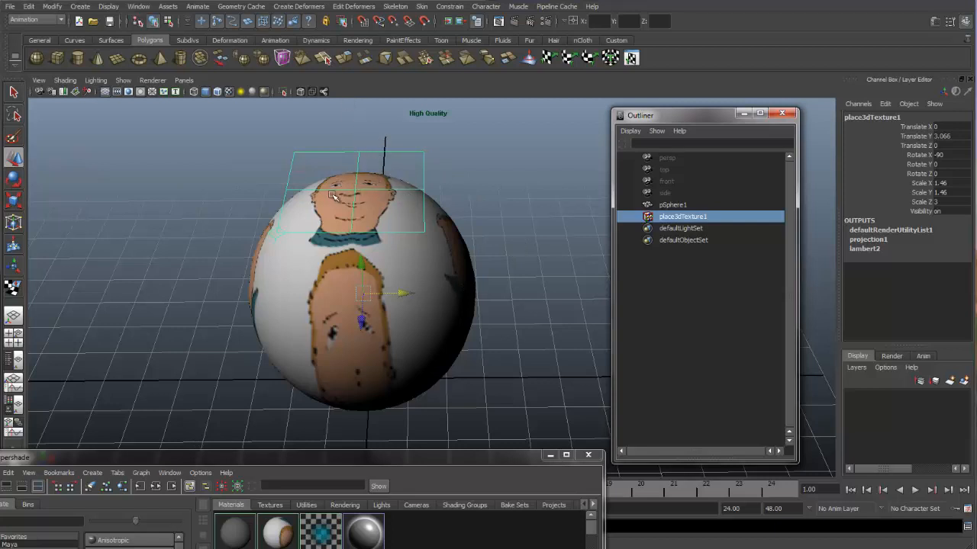
pyautogui.moveTo(348, 243)
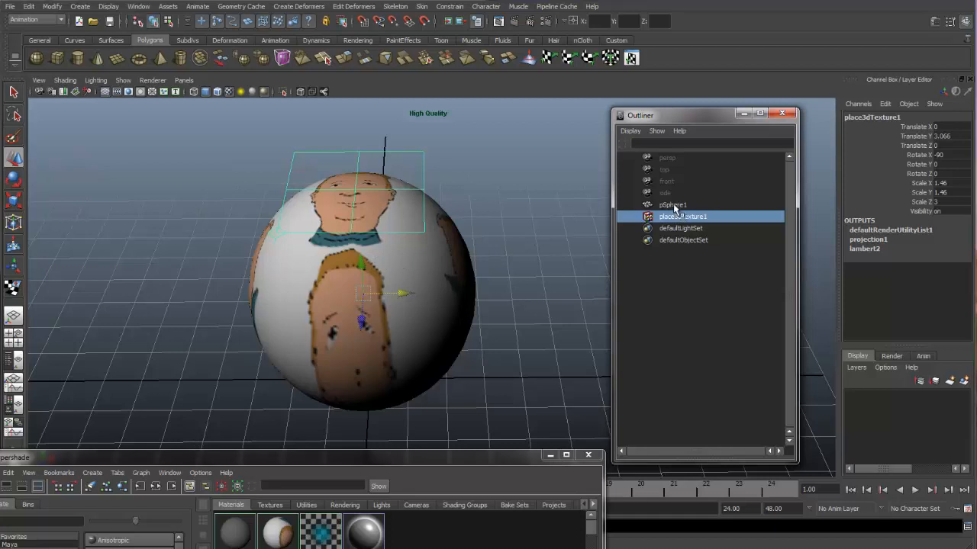
pyautogui.click(672, 205)
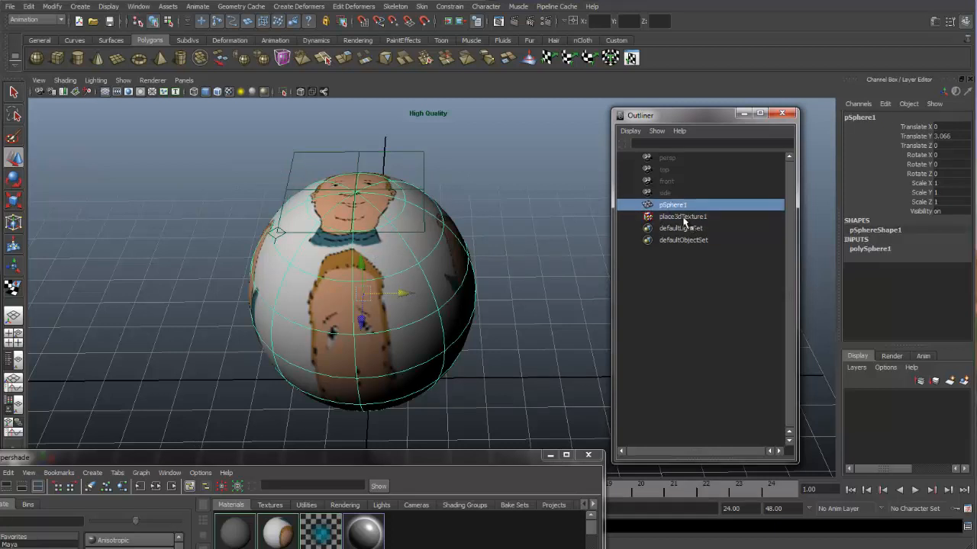
pyautogui.click(683, 217)
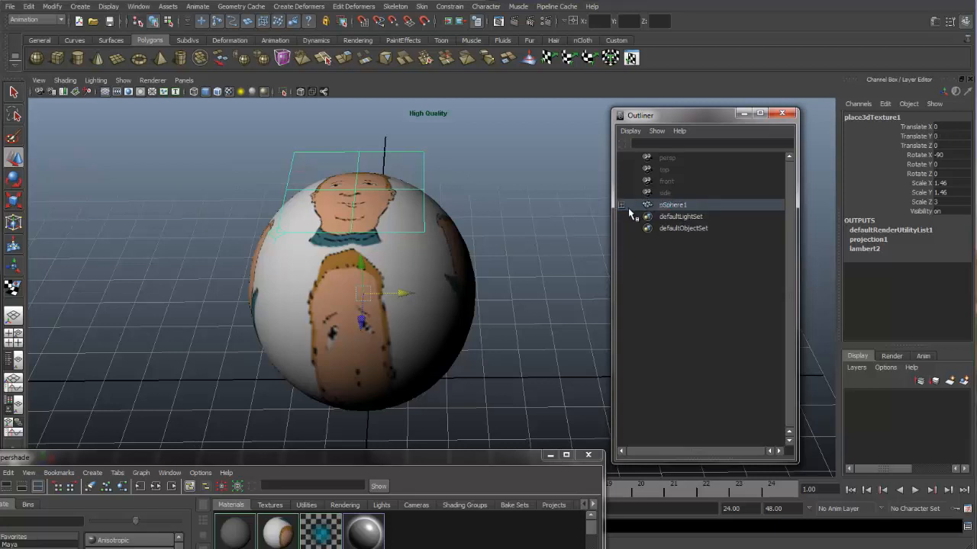
pyautogui.click(675, 205)
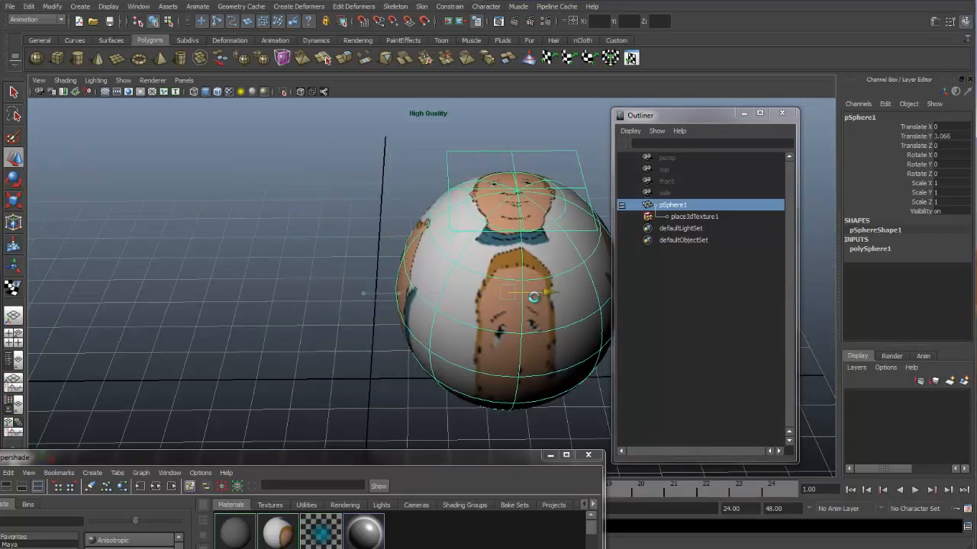
# Move the sphere left and back to confirm the projected face follows it.
pyautogui.moveTo(534, 296); pyautogui.dragTo(287, 308)
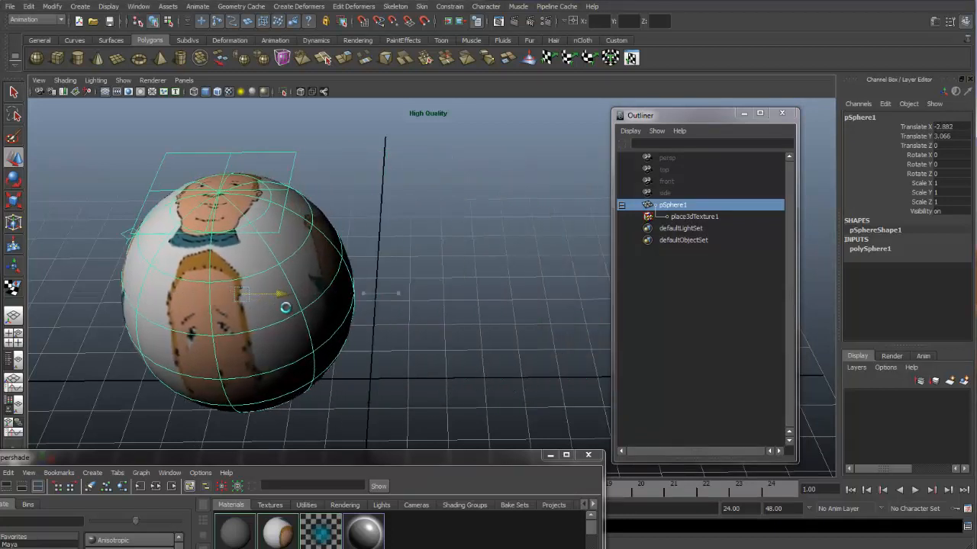
pyautogui.moveTo(284, 308); pyautogui.dragTo(507, 320)
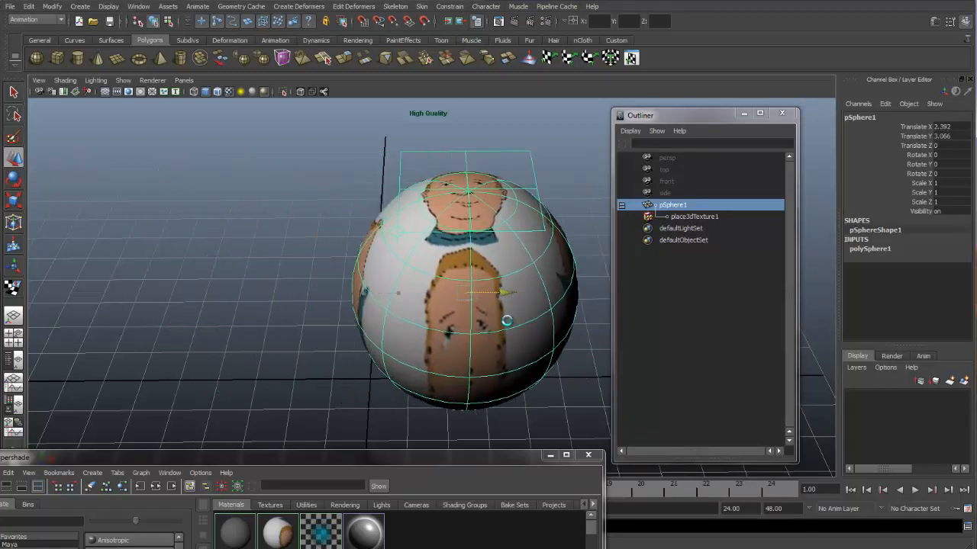